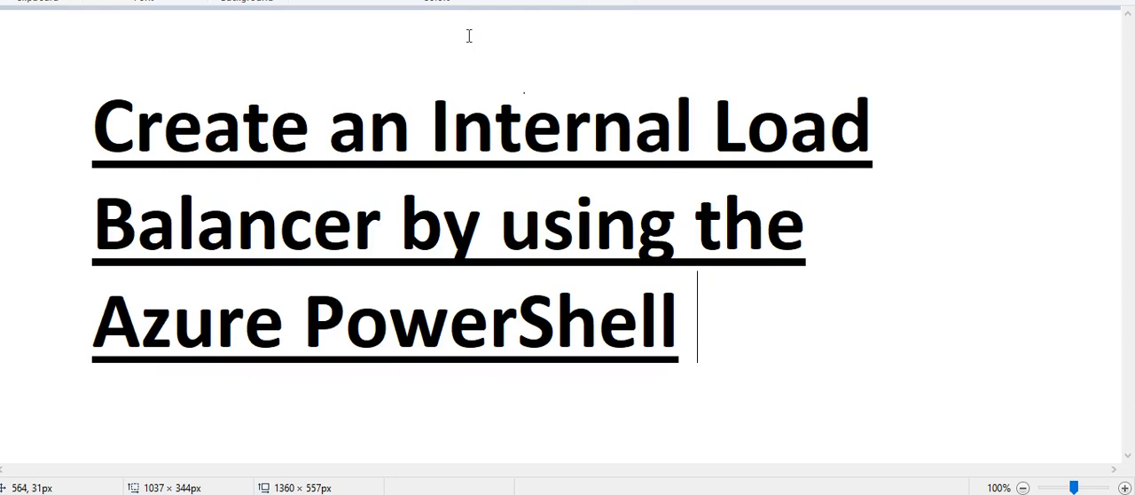
mouse_move(447, 38)
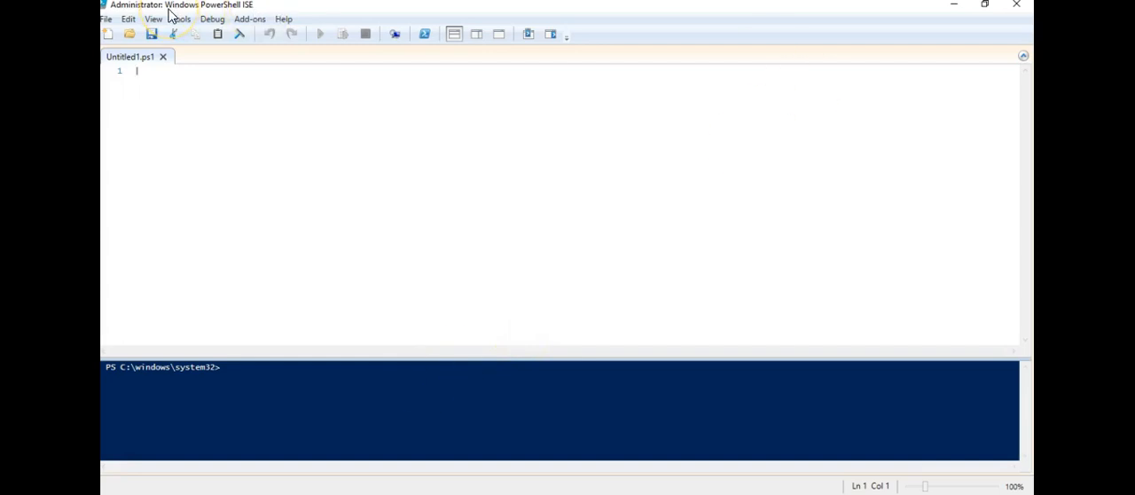
mouse_move(213, 98)
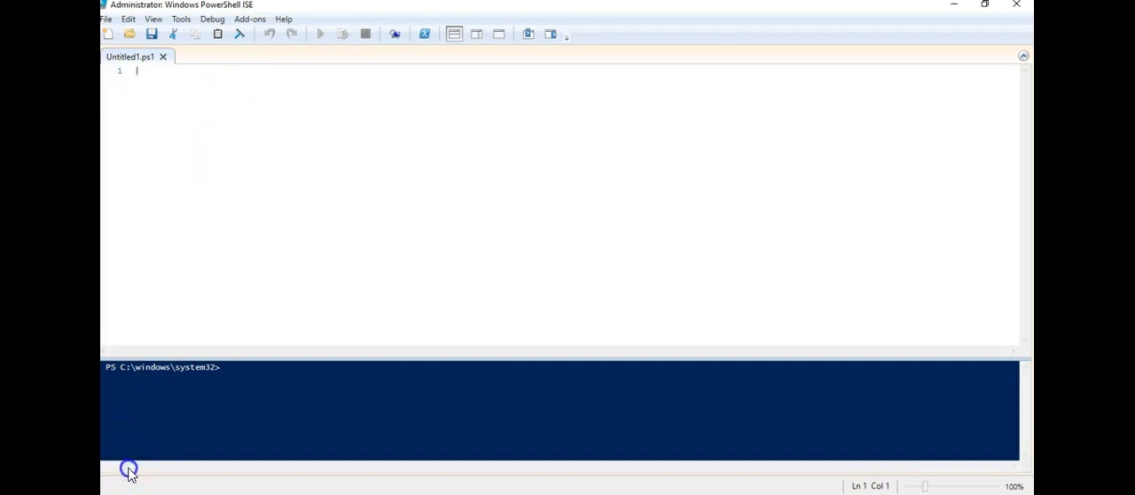
- Add Connect-AzureRmAccount to the script and run it to open the Azure sign-in
text(Connect-AzureRmAccount)
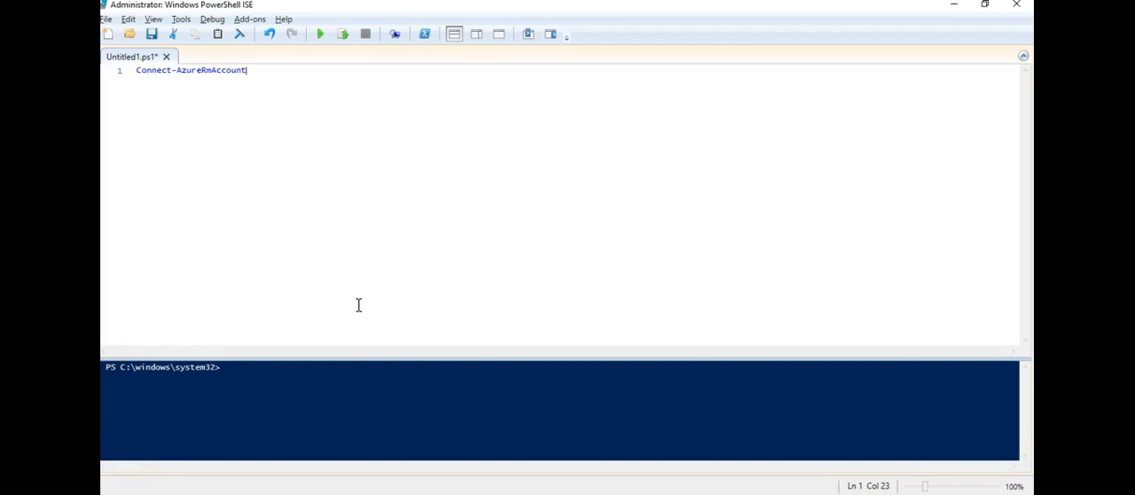
click(318, 34)
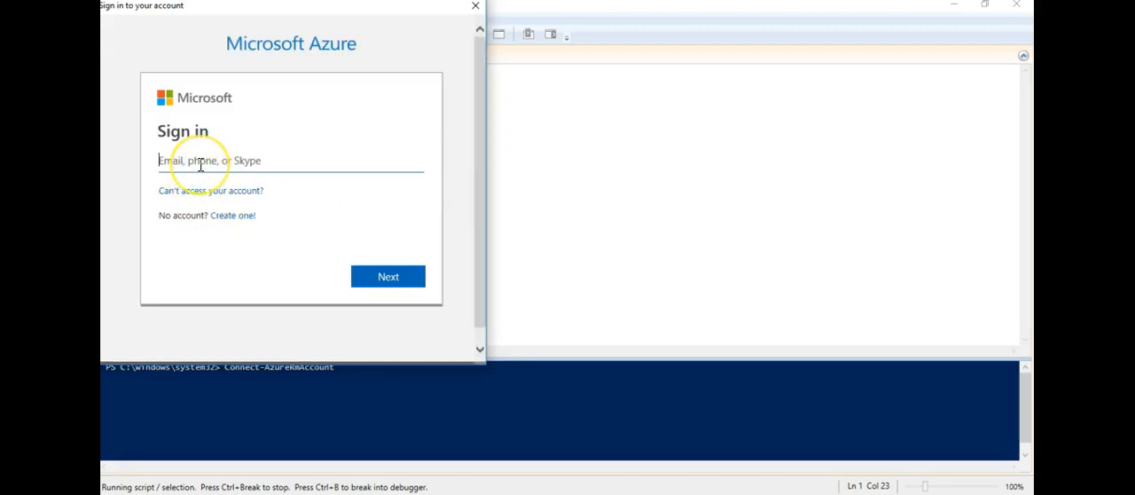
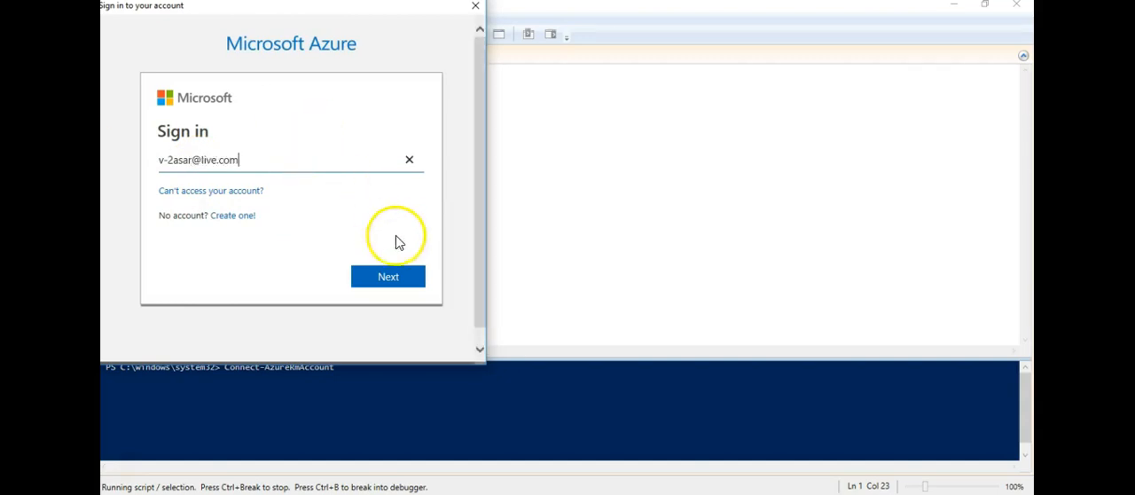
click(387, 276)
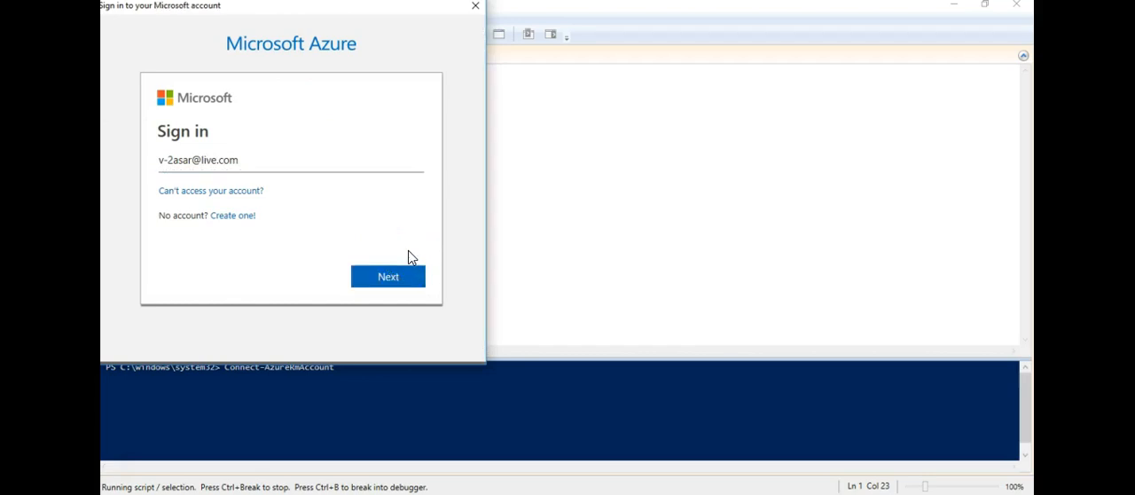
click(388, 275)
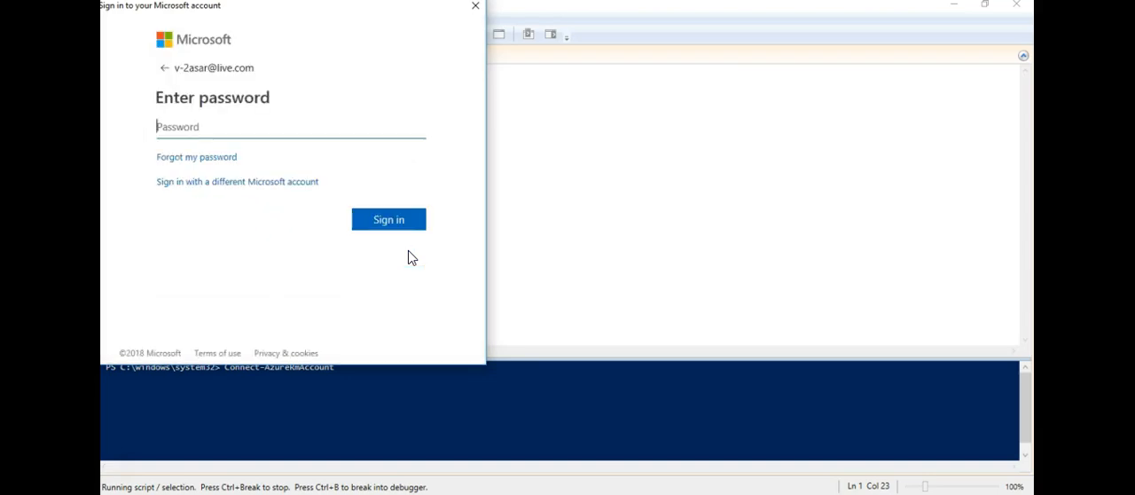
text(••)
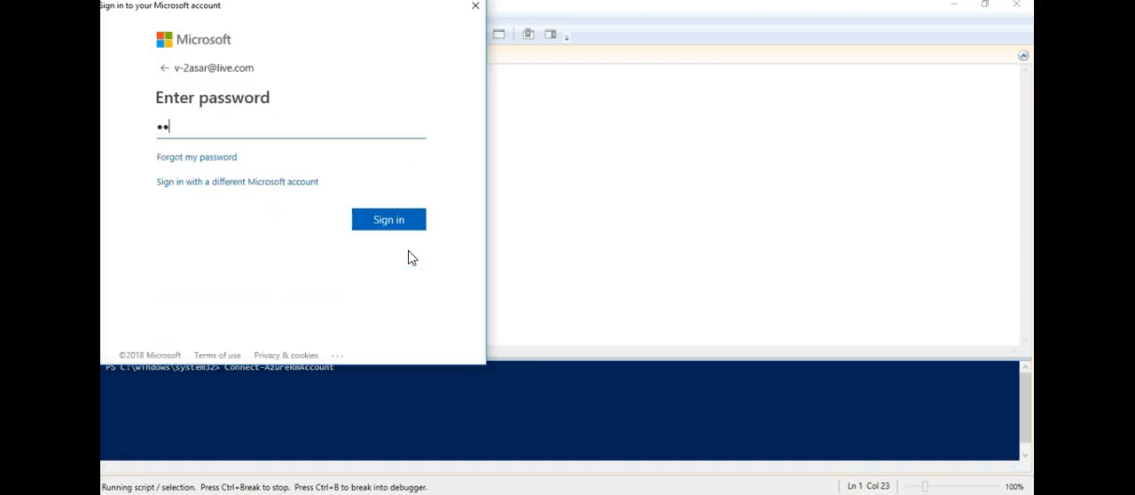
text(••••)
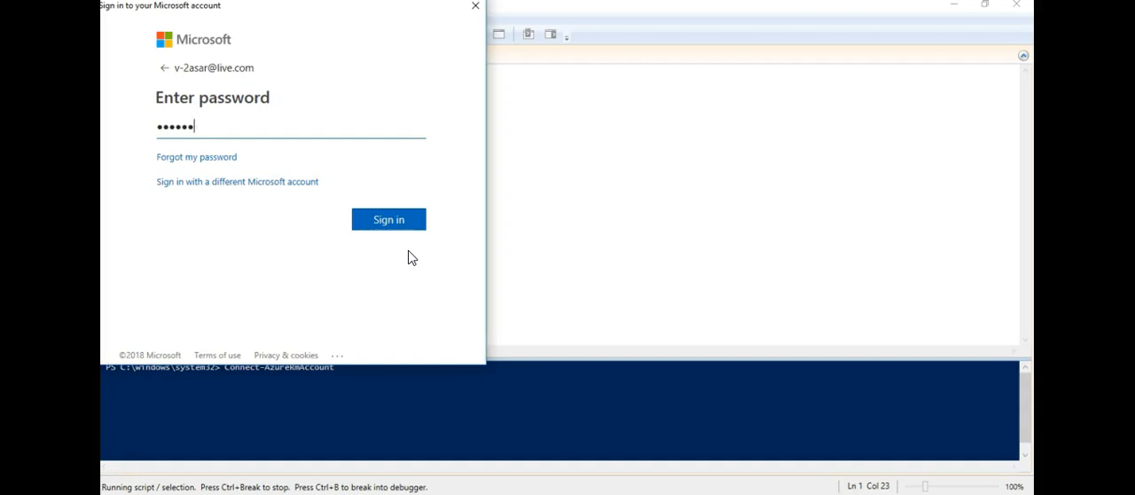
key(backspace)
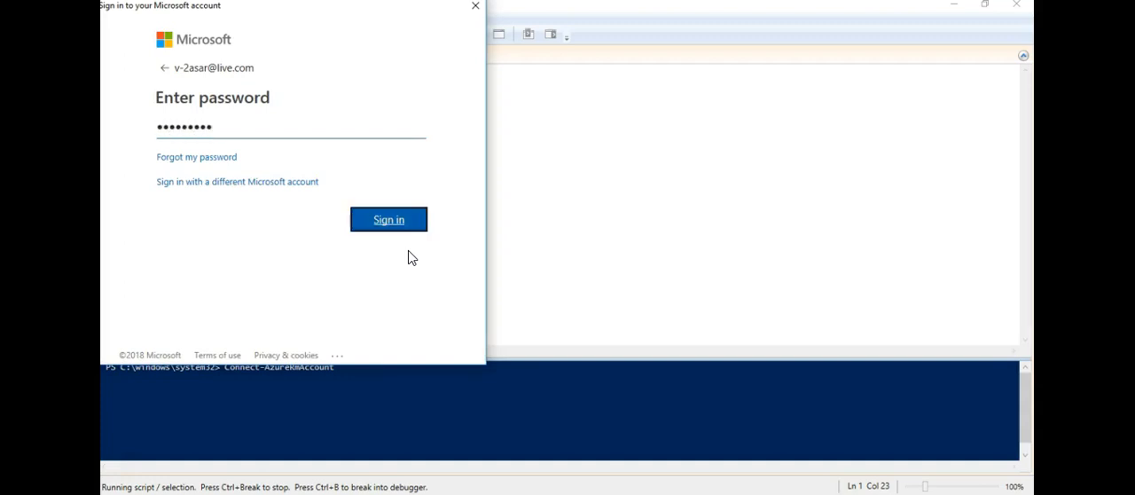
click(388, 219)
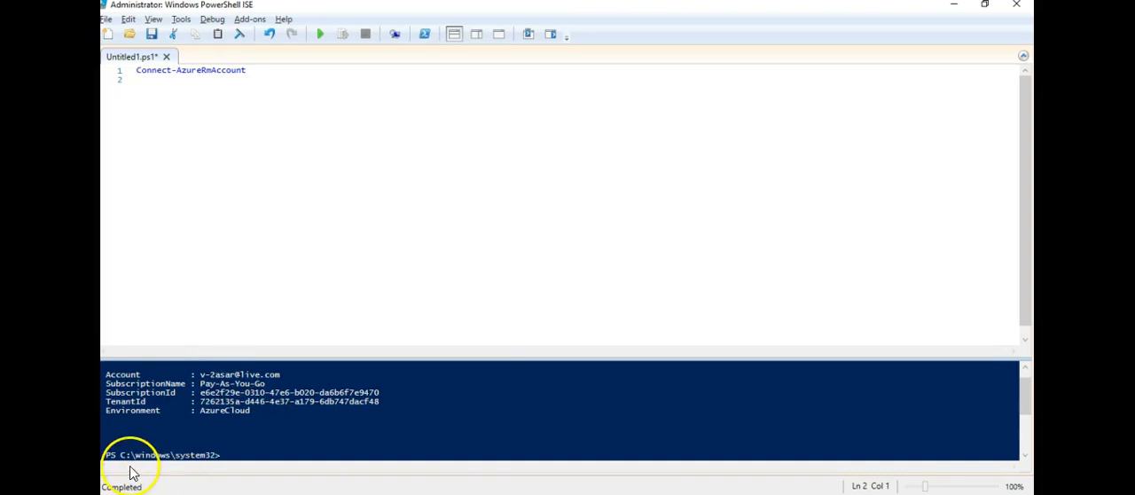
- Add a Get-AzureRmSubscription line below the commented-out Connect-AzureRmAccount line
text(Get-AzureRmSubscription)
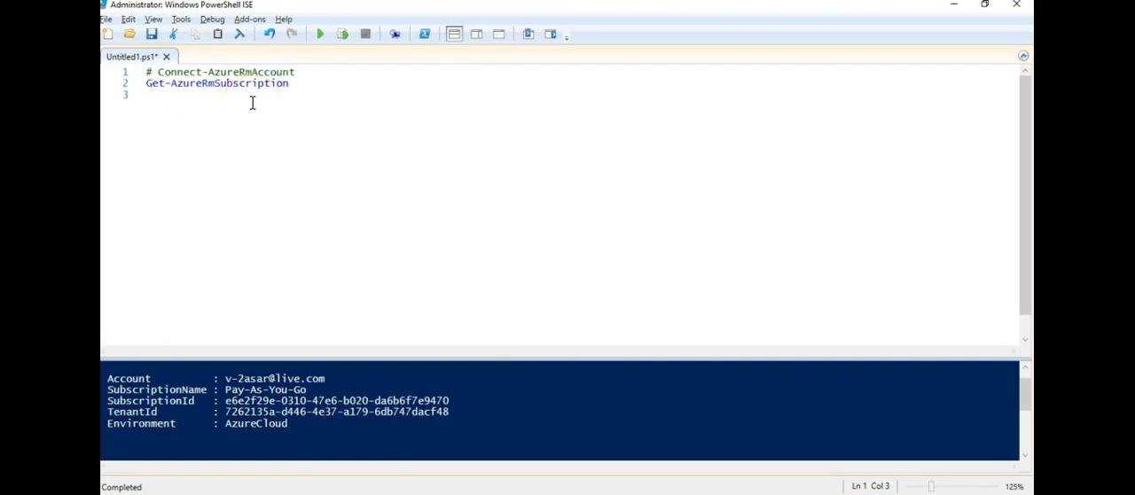
double_click(218, 83)
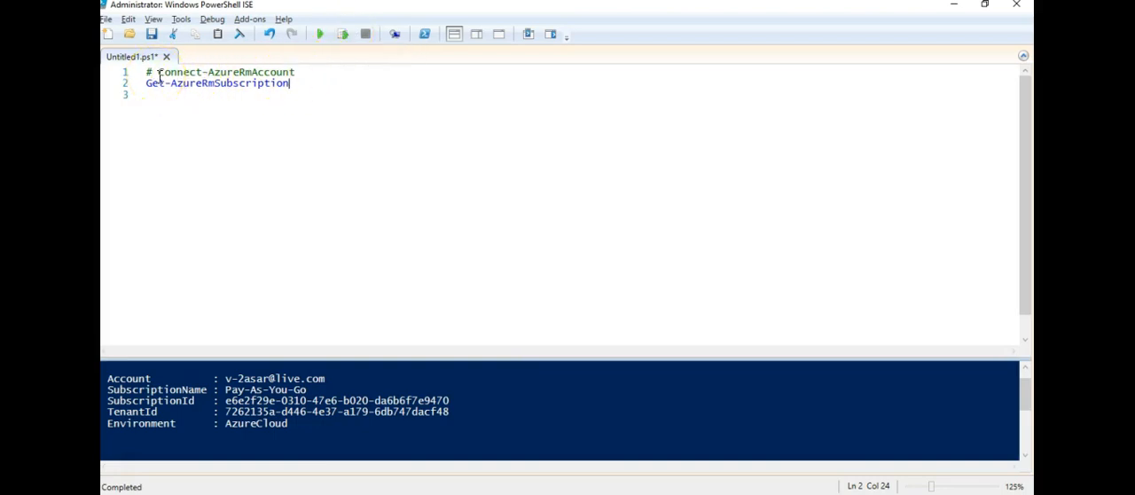
mouse_move(320, 34)
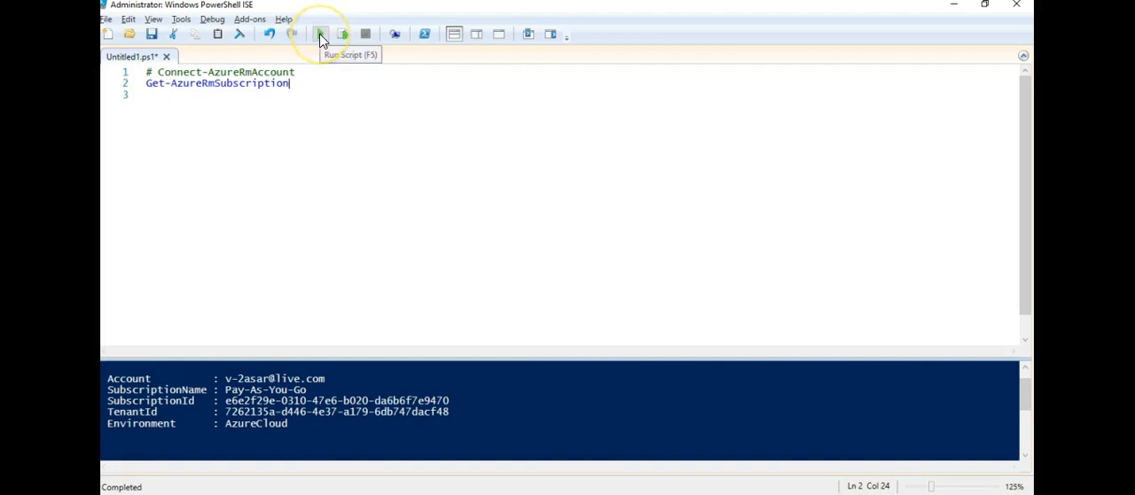
click(321, 34)
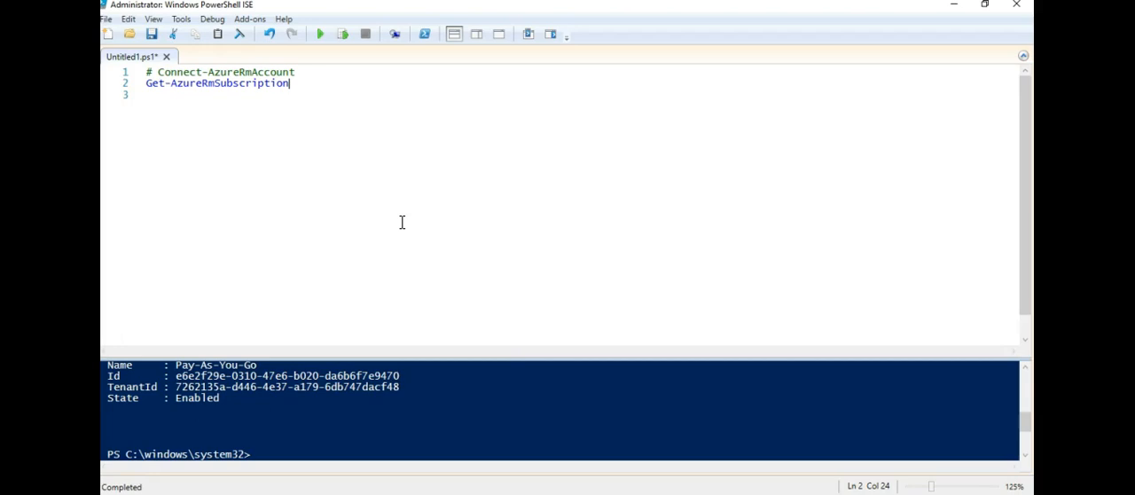
mouse_move(278, 156)
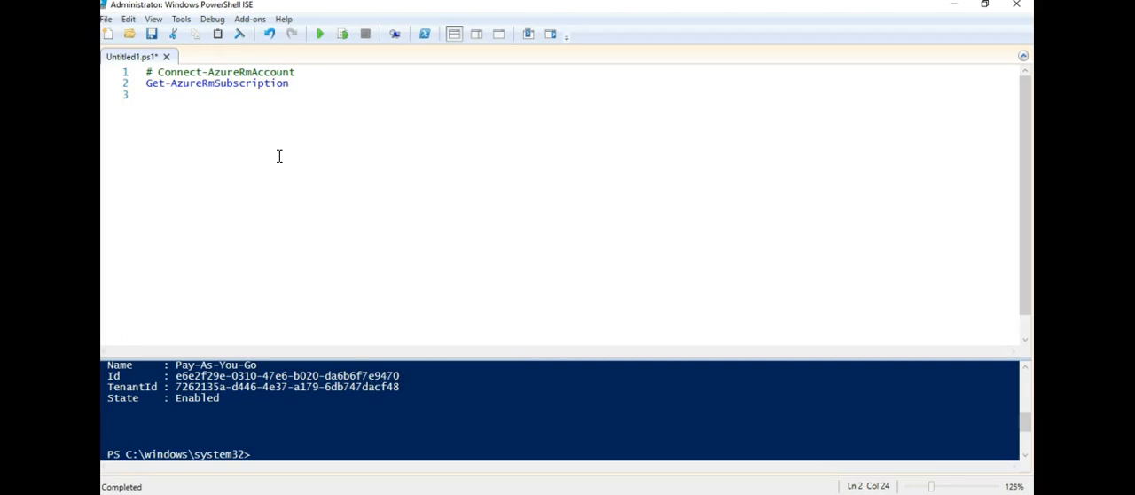
text(Select-AzureRmSubscription -Subscriptionid "e6e2f29e-0310-47e6-b020-da6b6f7e9470")
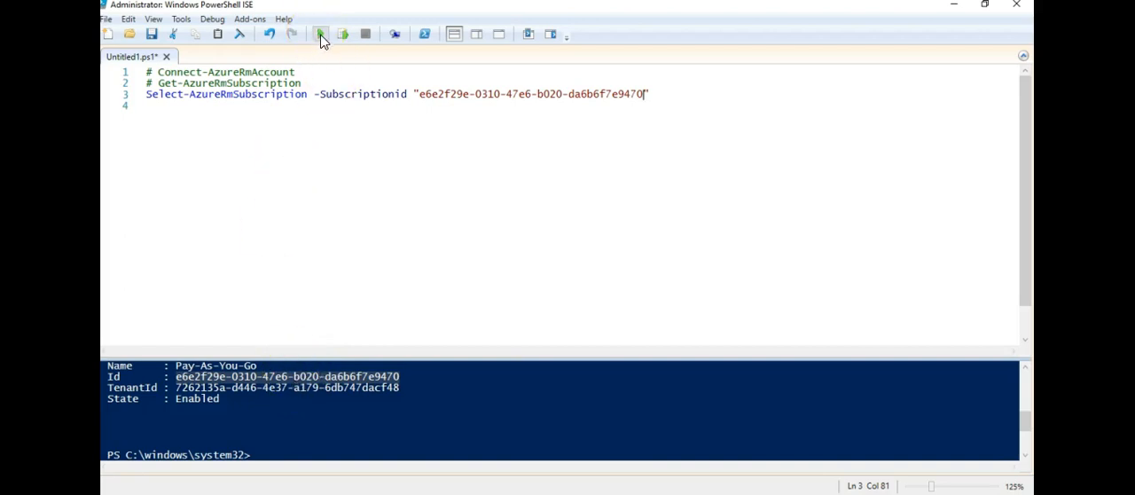
click(320, 34)
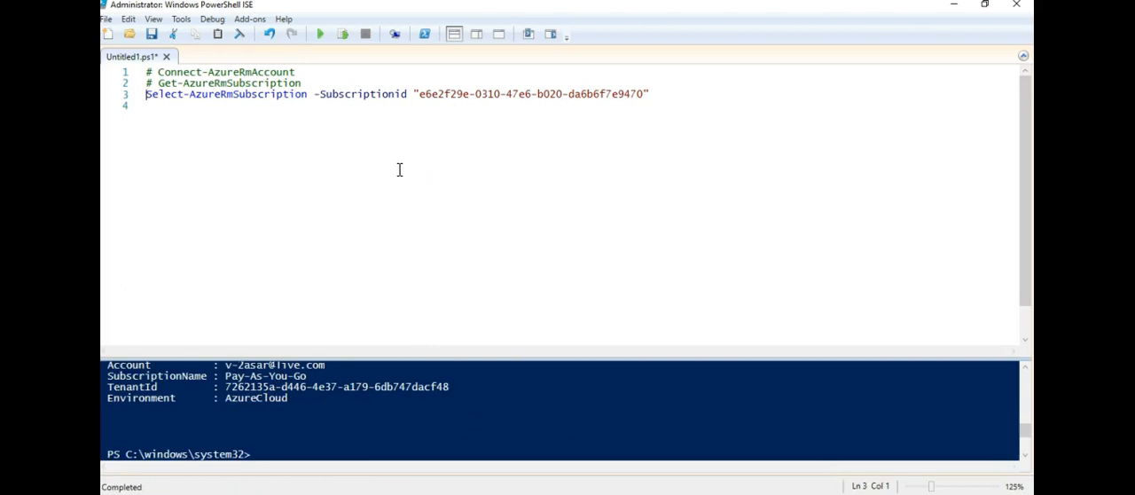
text(#)
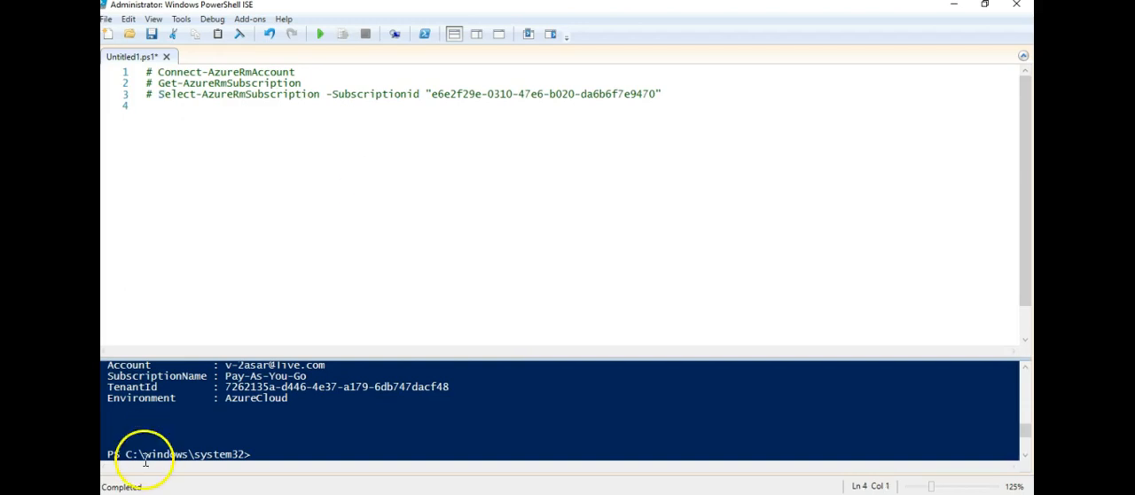
- Run New-AzureRmResourceGroup for ASAR-RG in Central India, then add the backend subnet line
text(New-AzureRmResourceGroup -Name ASAR-RG -location "Central India")
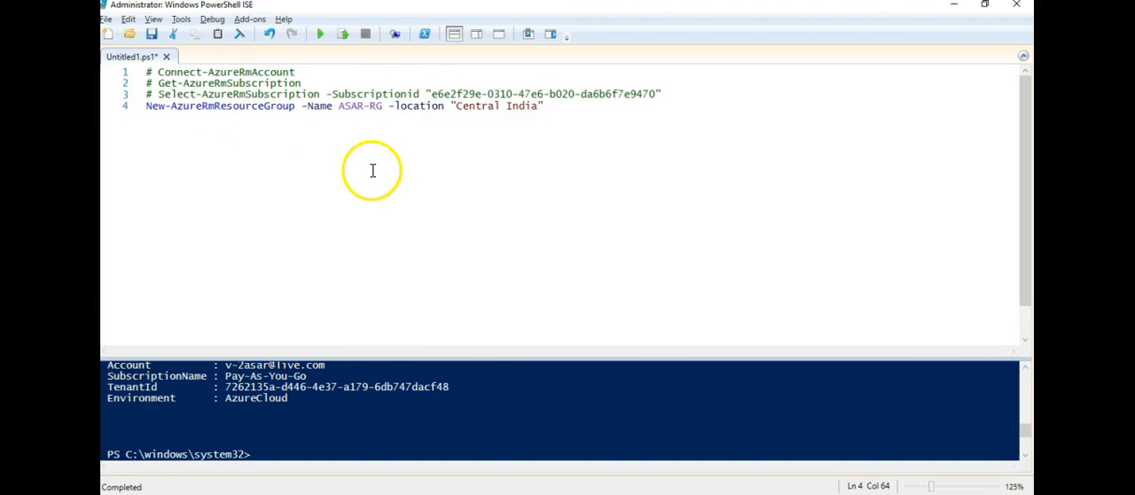
mouse_move(528, 116)
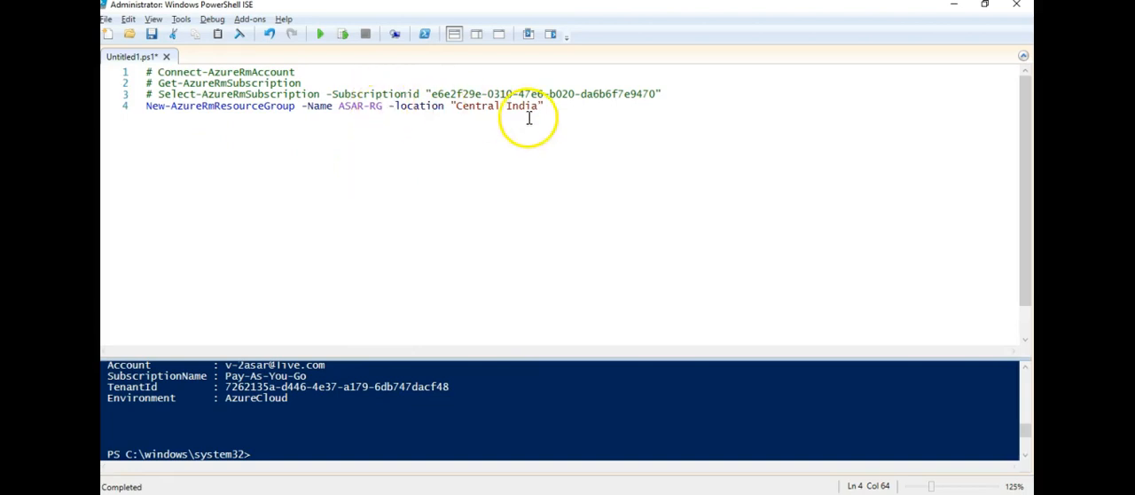
click(318, 34)
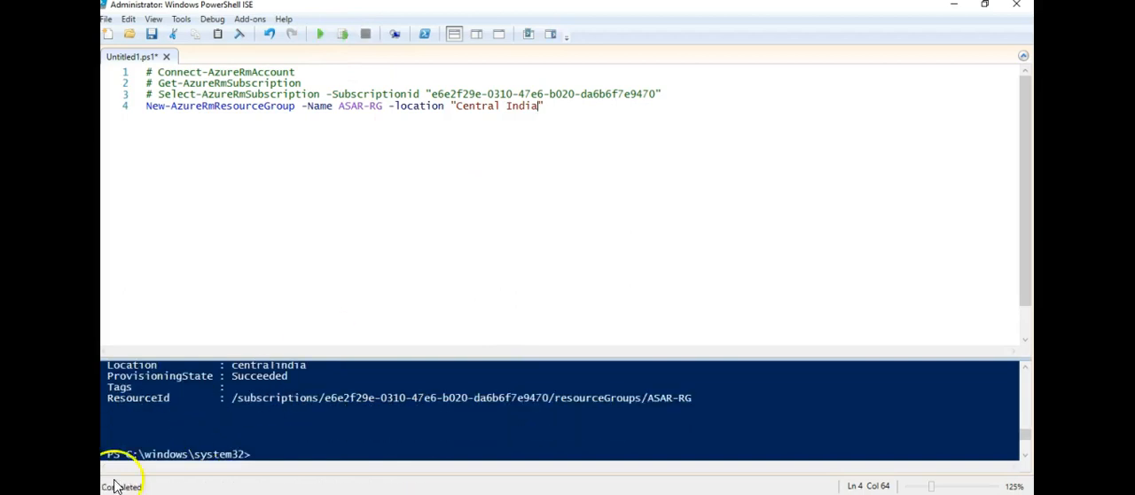
text($backendSubnet = New-AzureRmVirtualNetworkSubnetConfig -Name LB-Subnet-BE -AddressPrefix 10.0.2.0/24)
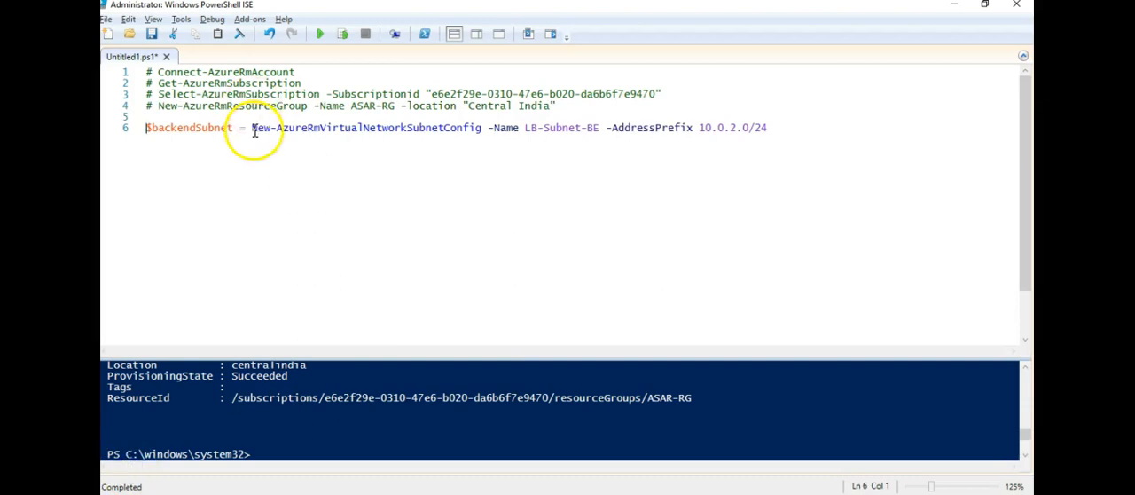
mouse_move(430, 119)
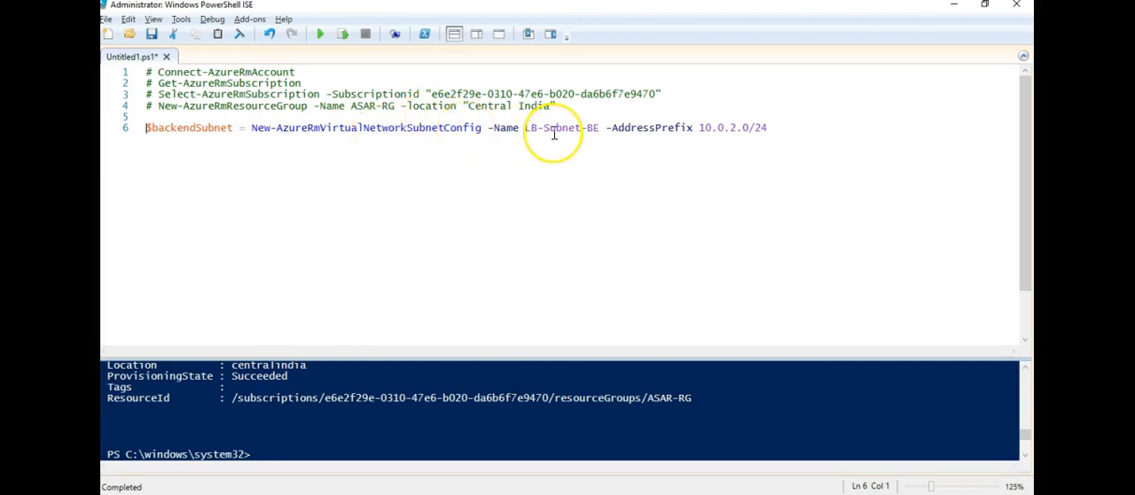
mouse_move(657, 127)
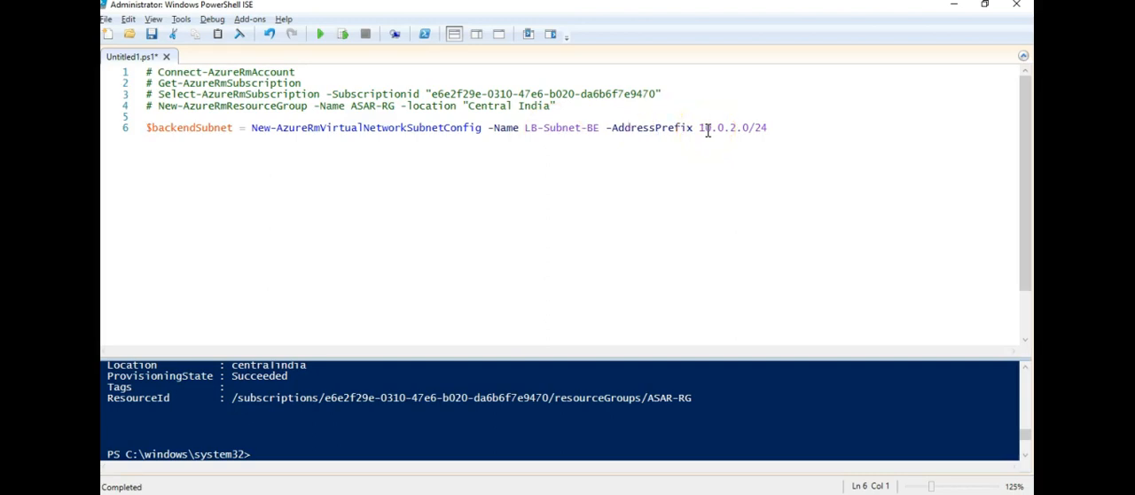
mouse_move(257, 127)
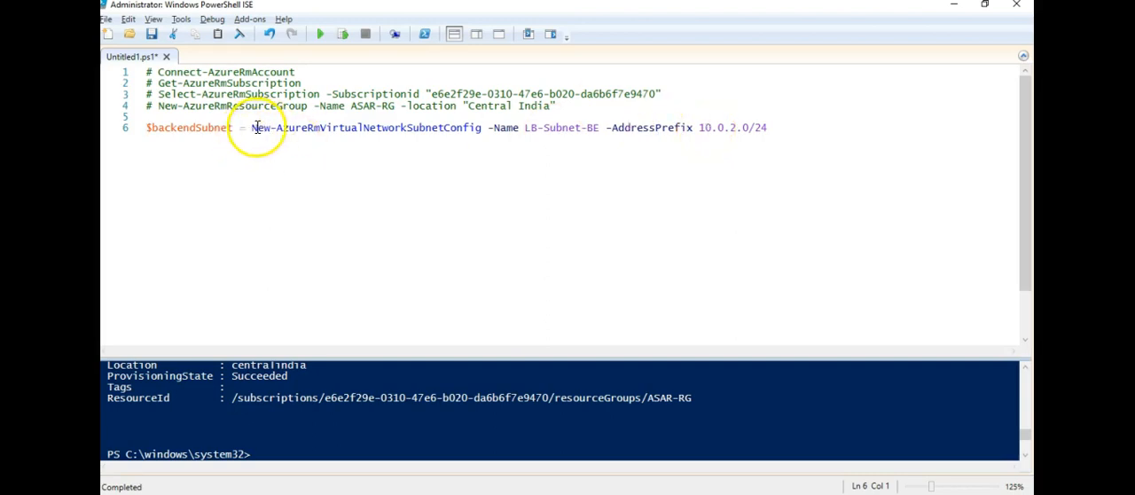
mouse_move(213, 127)
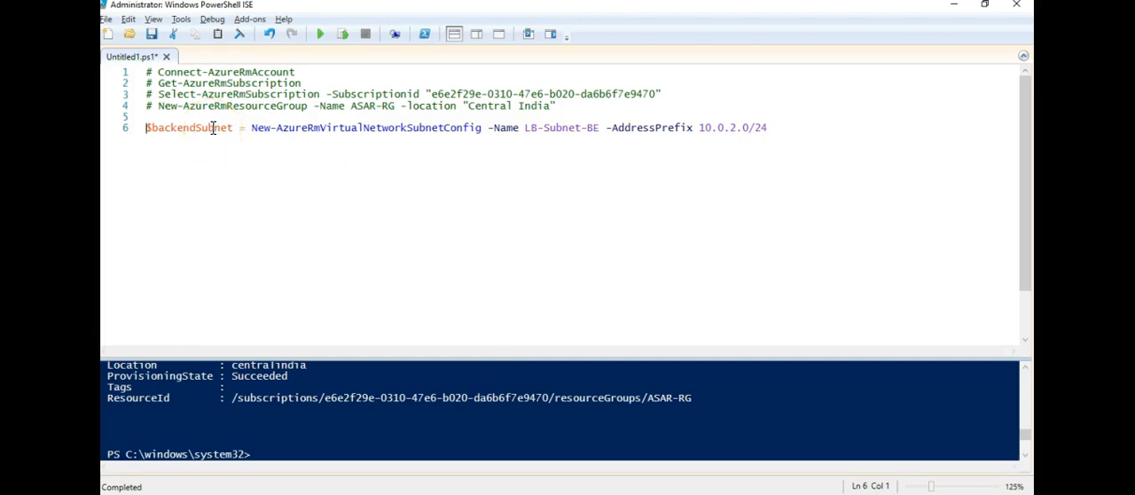
- Run the LB-Subnet-BE subnet configuration with prefix 10.0.2.0/24
click(319, 34)
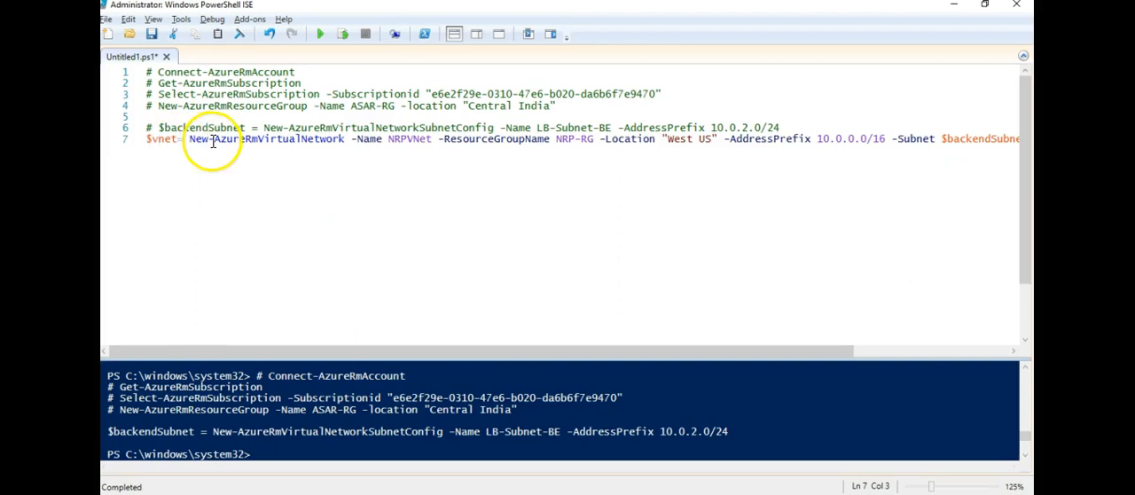
mouse_move(404, 139)
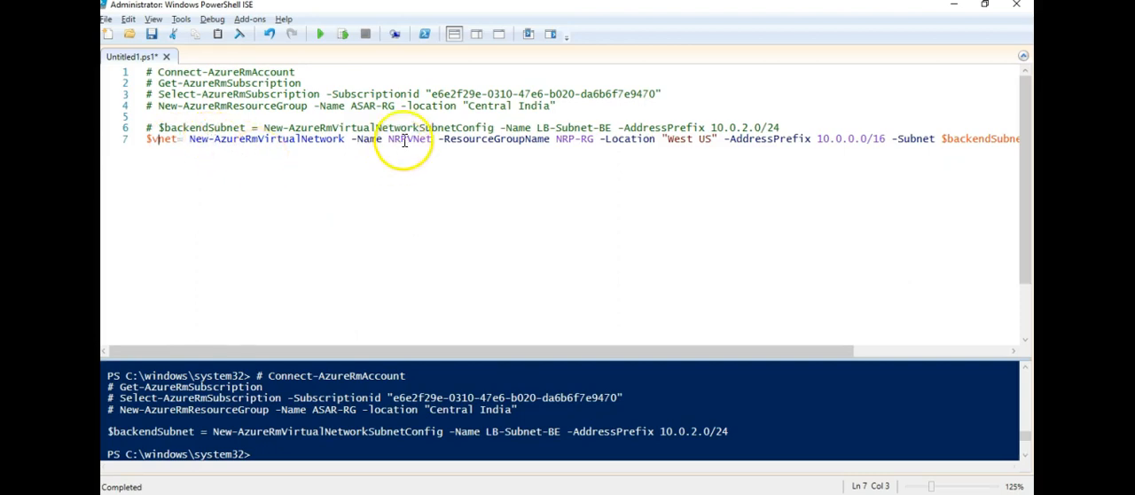
- Change the NRPVNet line to ASAR-RG and Central India, then run it
double_click(409, 138)
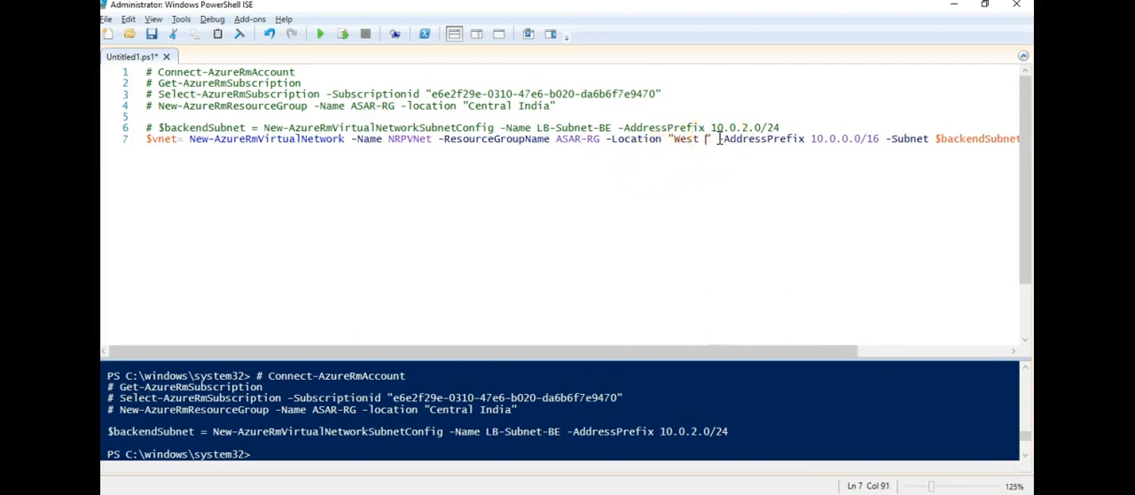
key(BackSpace)
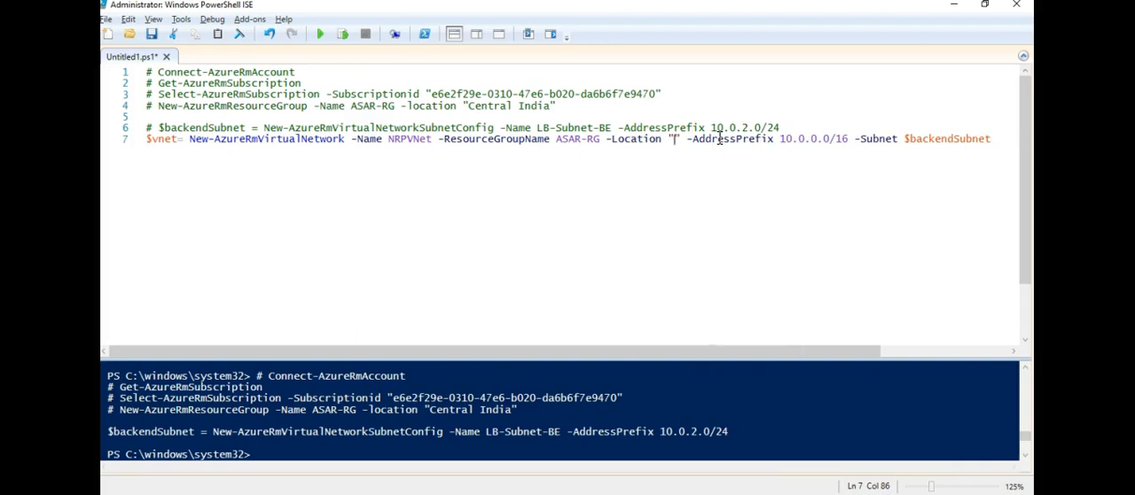
text(Central)
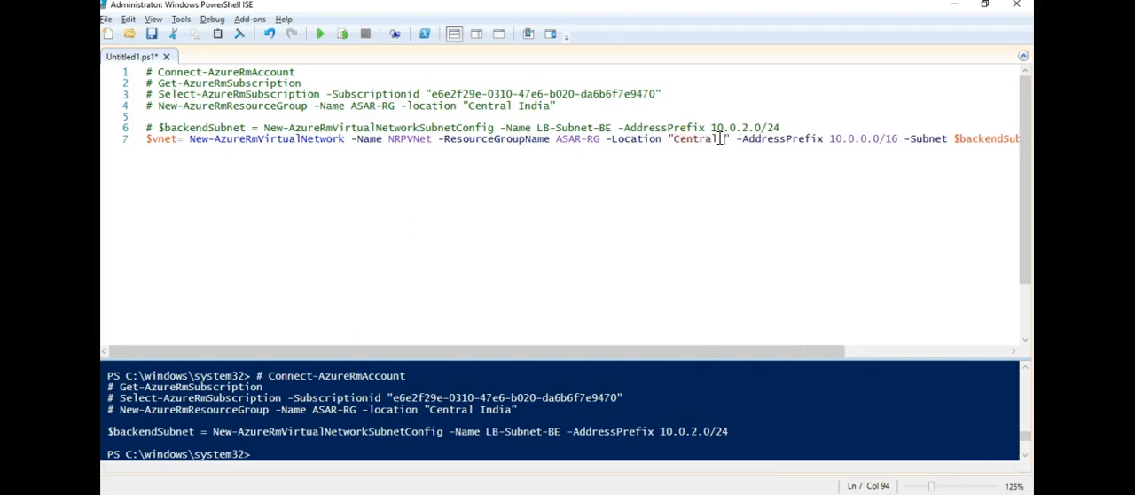
text(India)
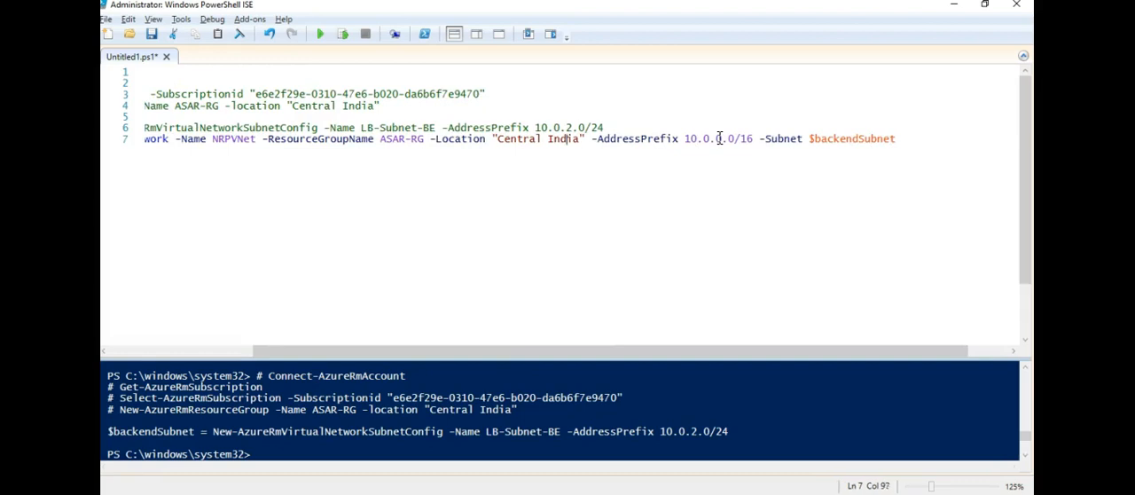
click(566, 139)
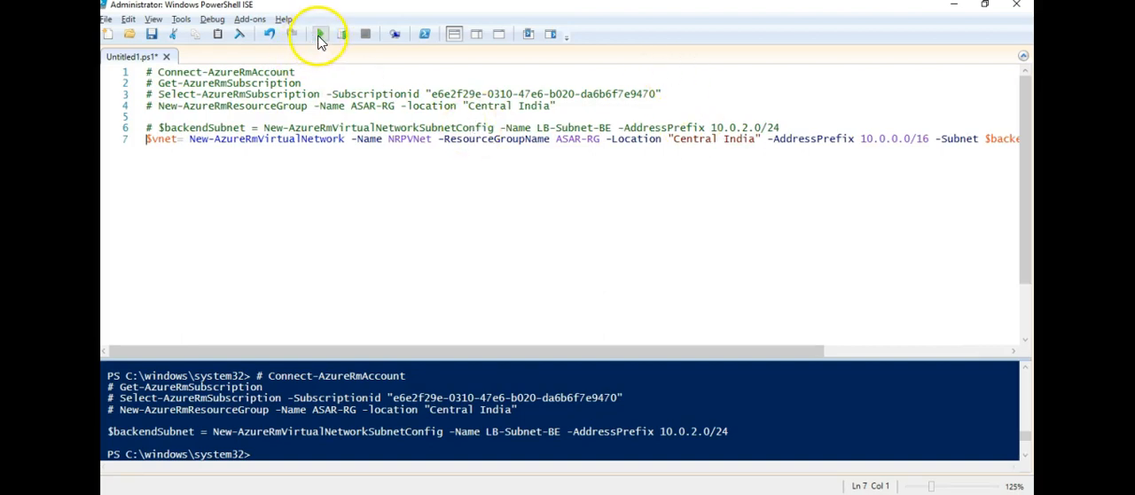
click(319, 34)
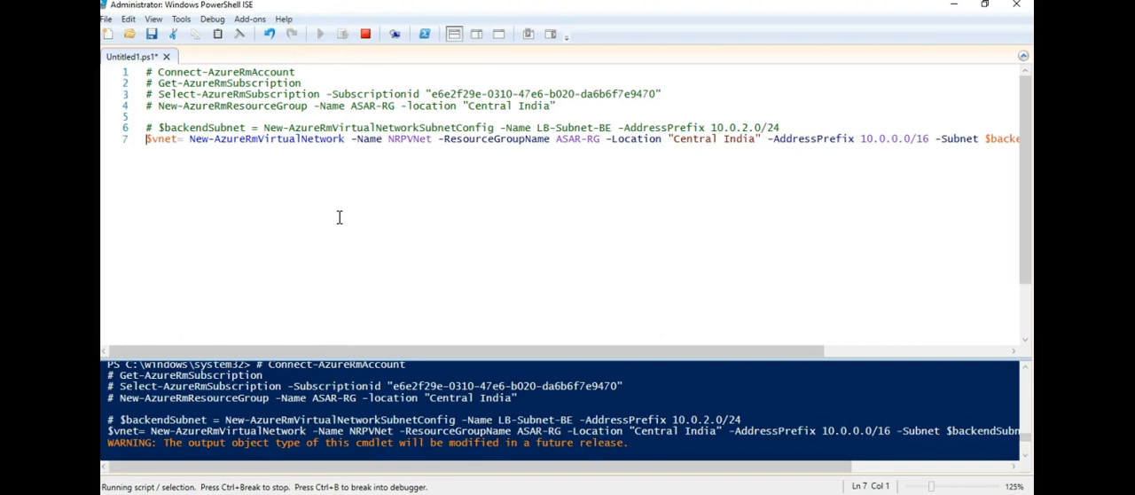
mouse_move(443, 357)
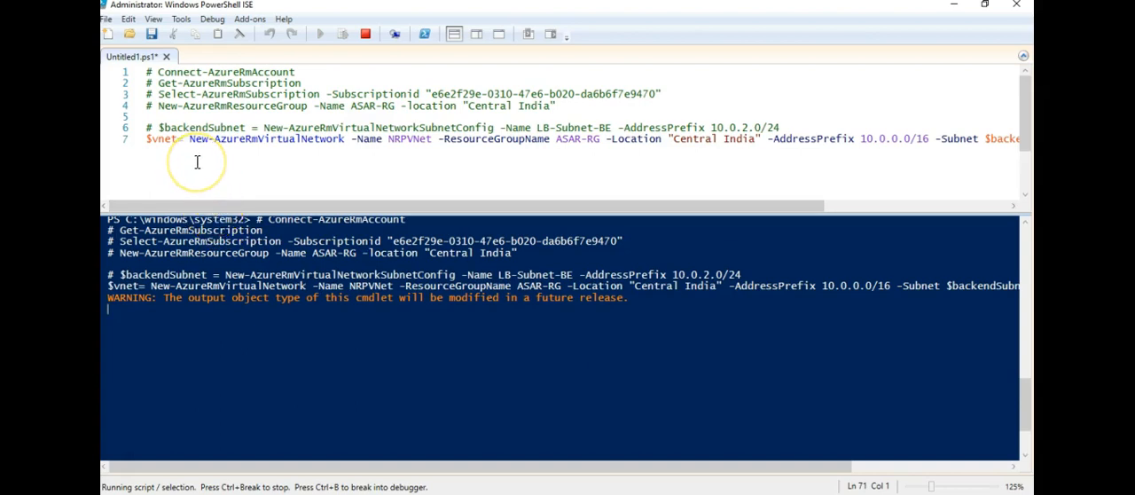
mouse_move(182, 224)
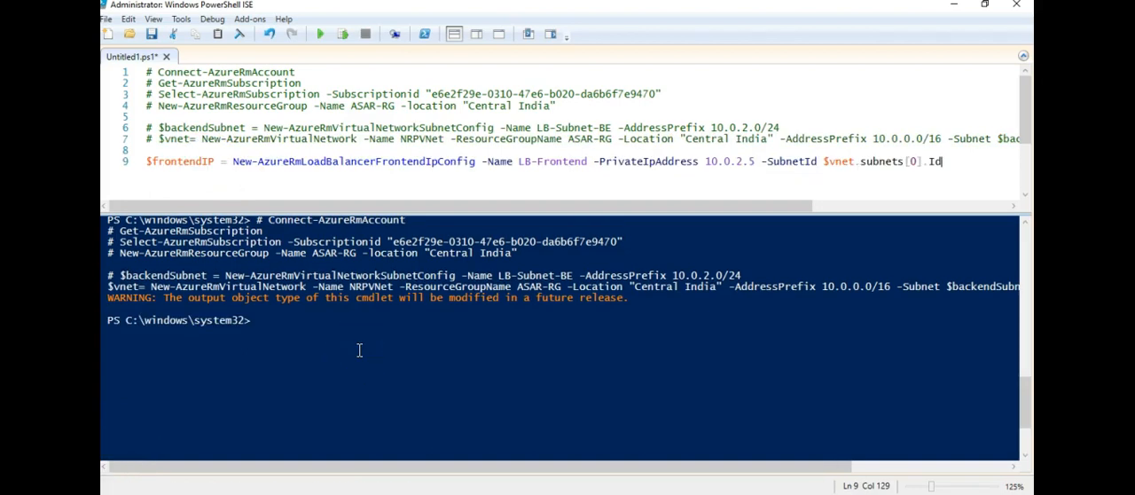
mouse_move(293, 257)
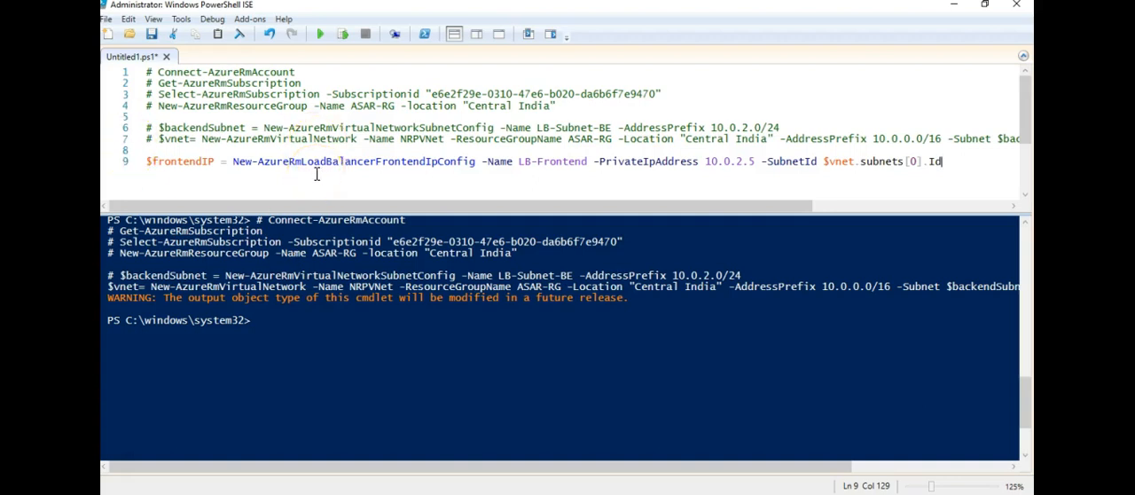
mouse_move(316, 161)
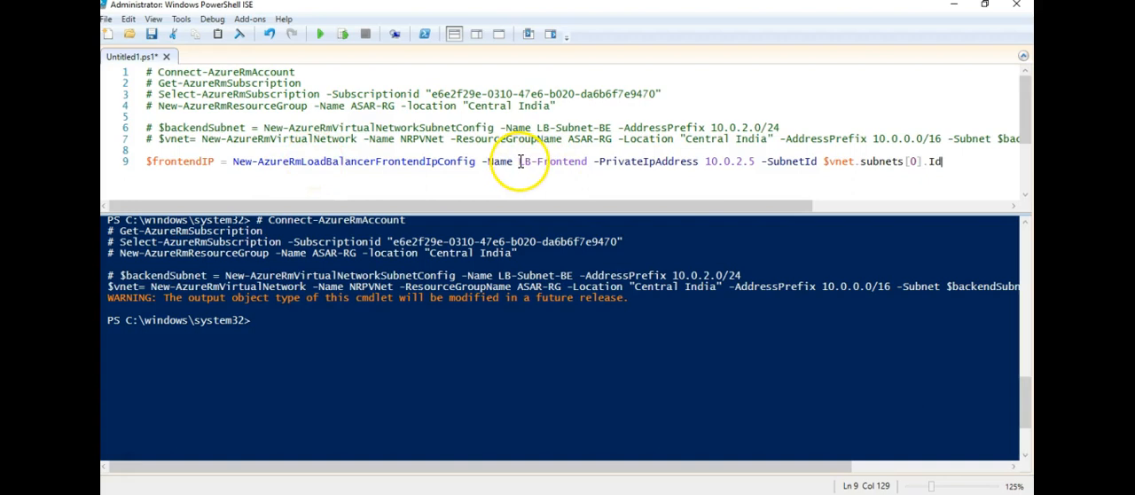
- Select the private IP address value 10.0.2.5 in the LB-Frontend line
double_click(550, 162)
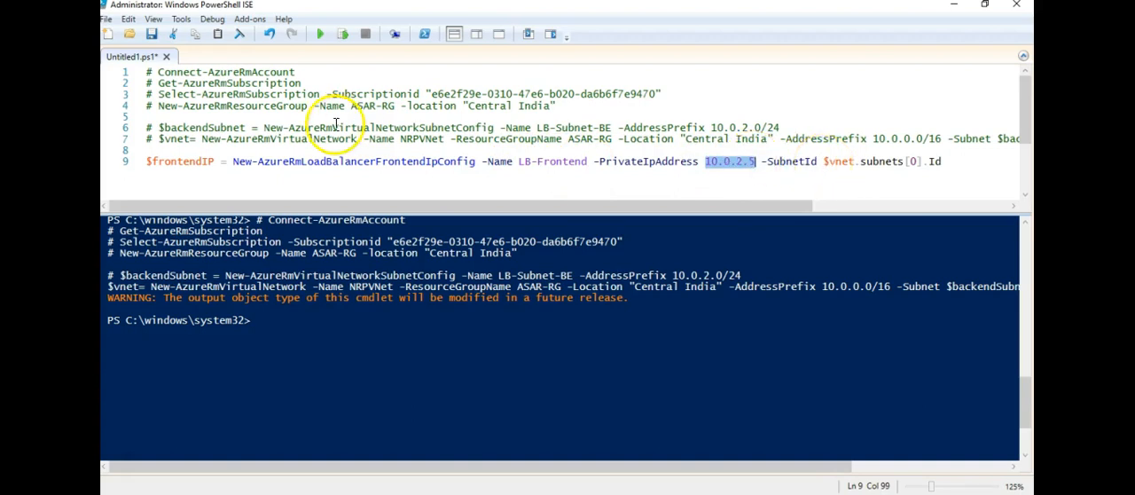
mouse_move(251, 142)
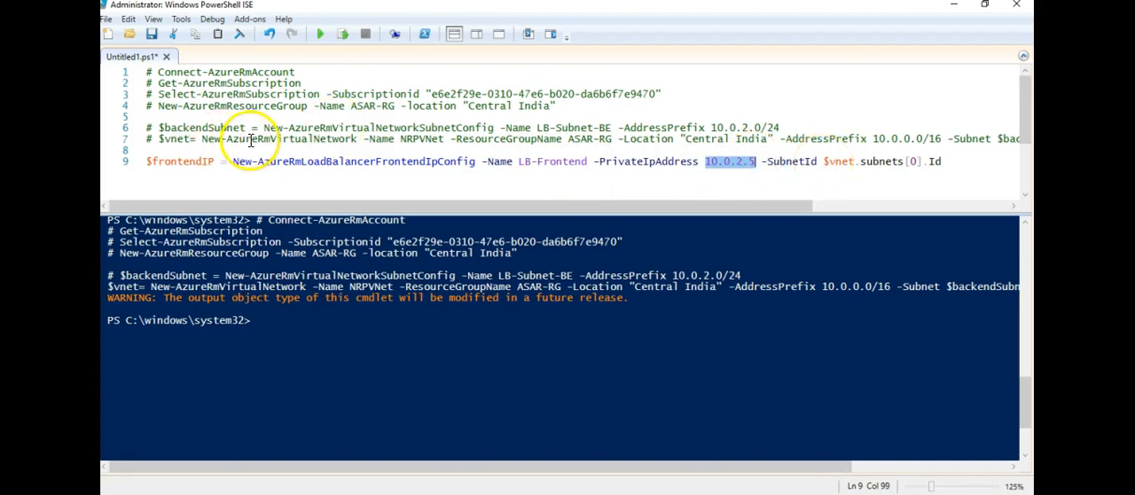
mouse_move(918, 162)
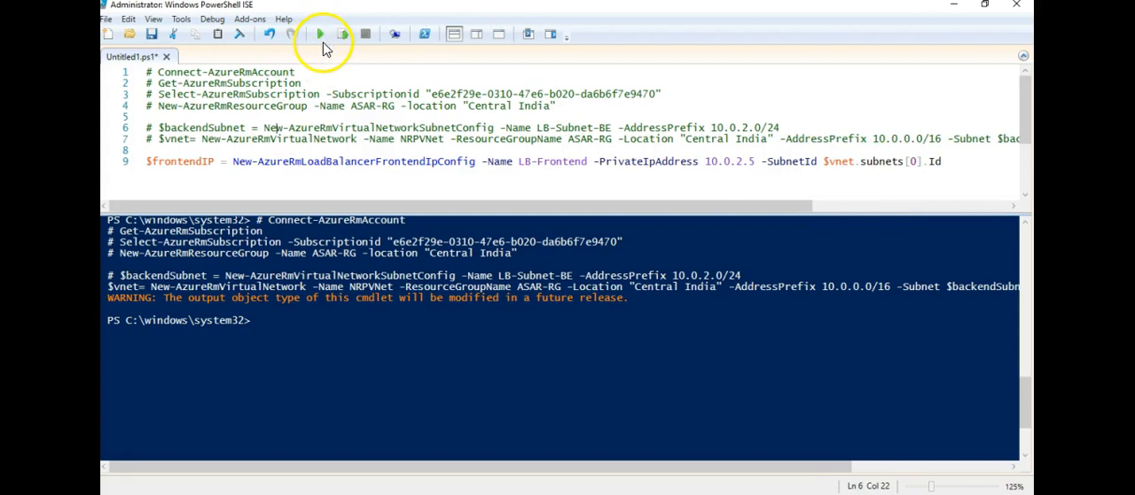
- Run the LB-Frontend IP configuration line before adding the LB-backend pool
click(320, 34)
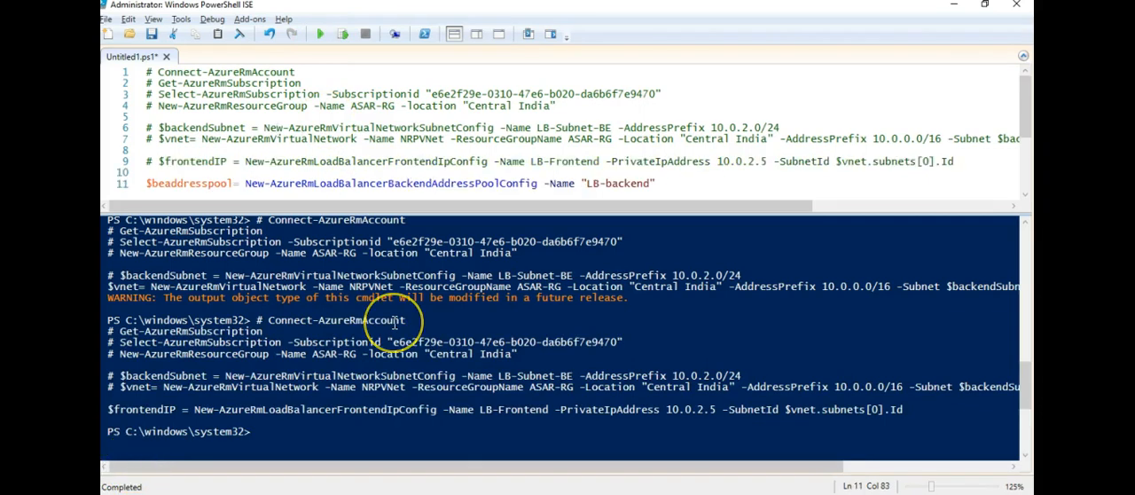
click(657, 183)
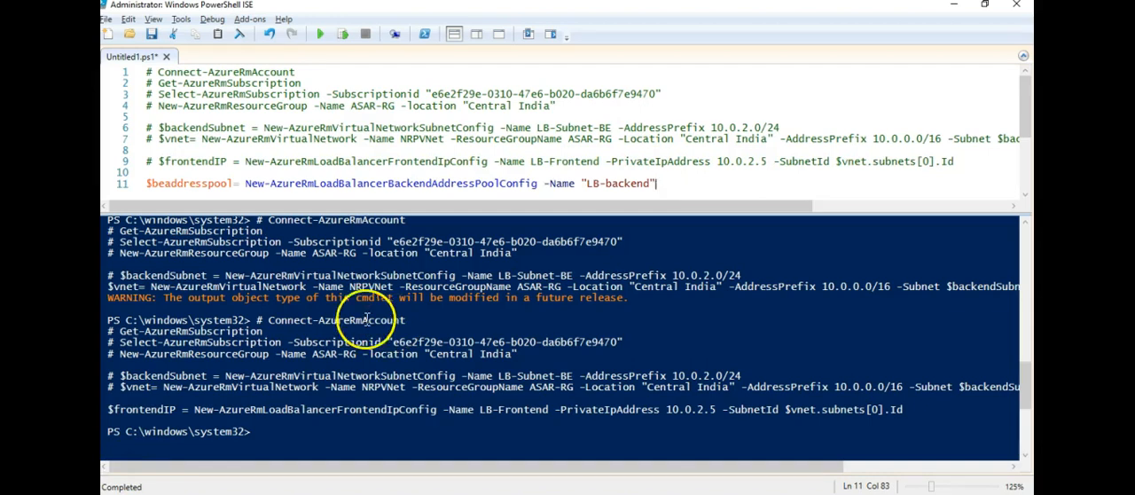
mouse_move(246, 173)
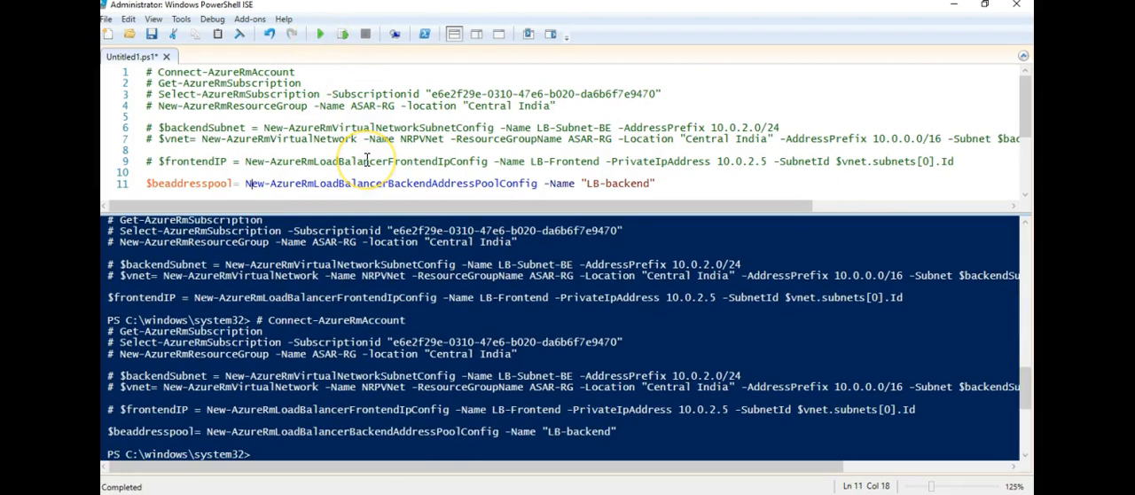
mouse_move(138, 465)
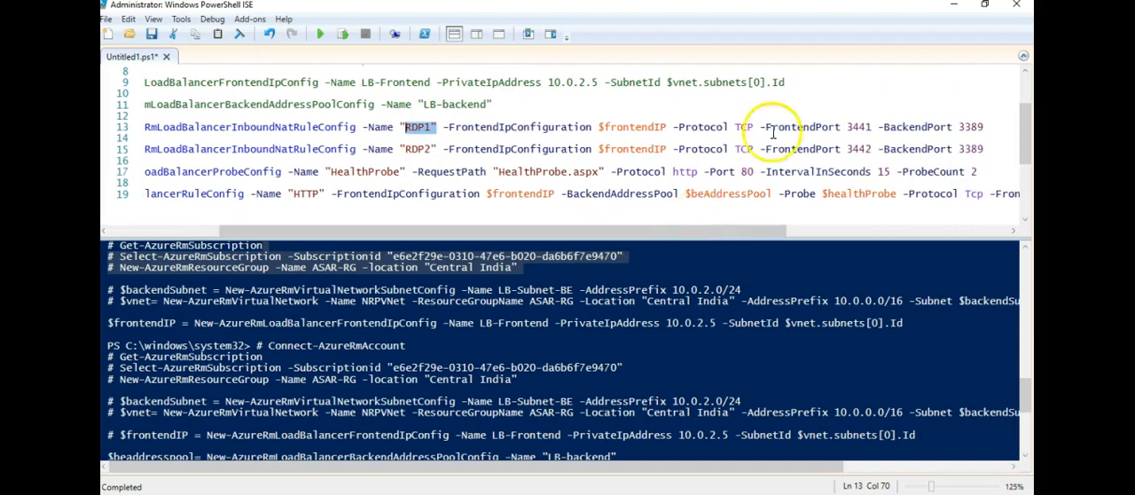
mouse_move(789, 126)
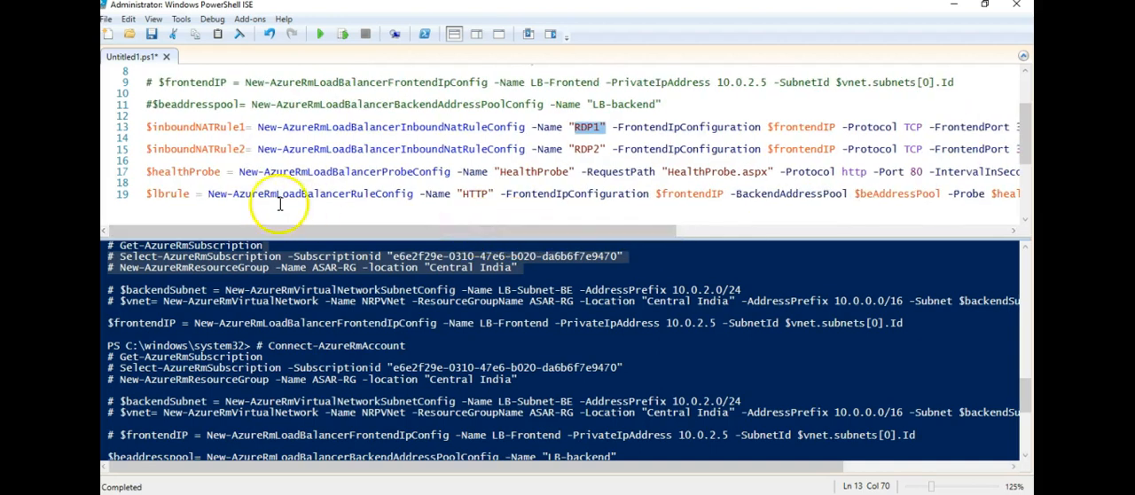
mouse_move(240, 172)
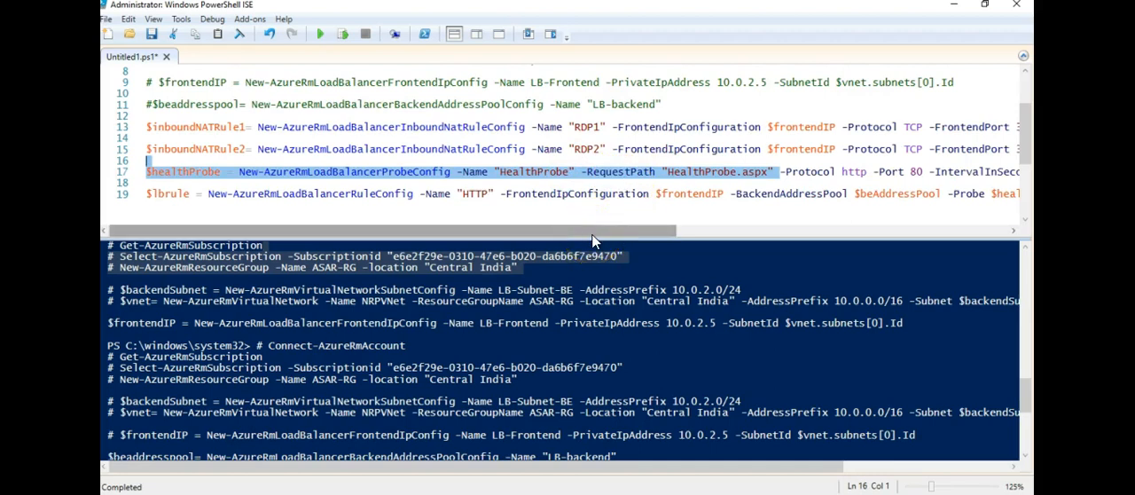
scroll(right, 3)
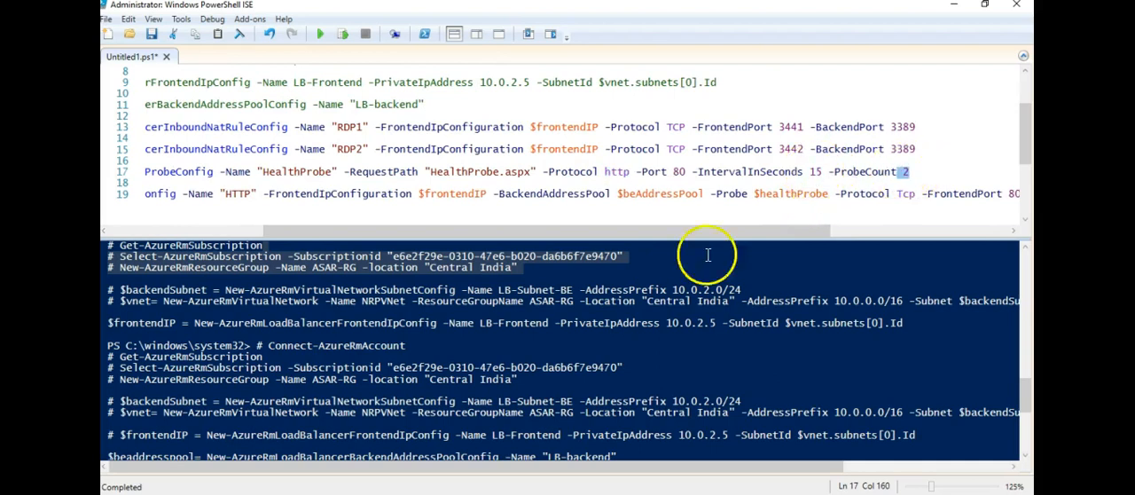
scroll(right, 3)
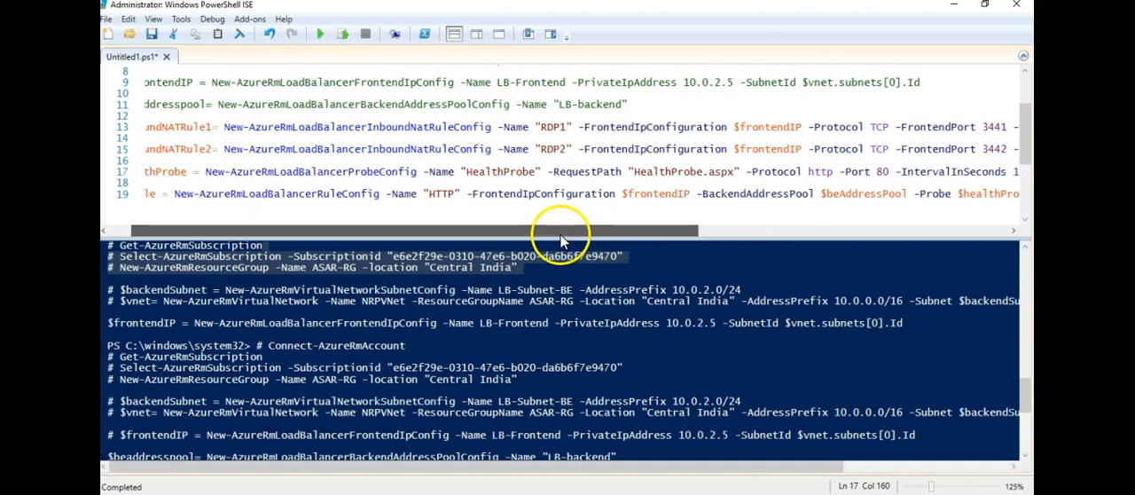
scroll(left, 3)
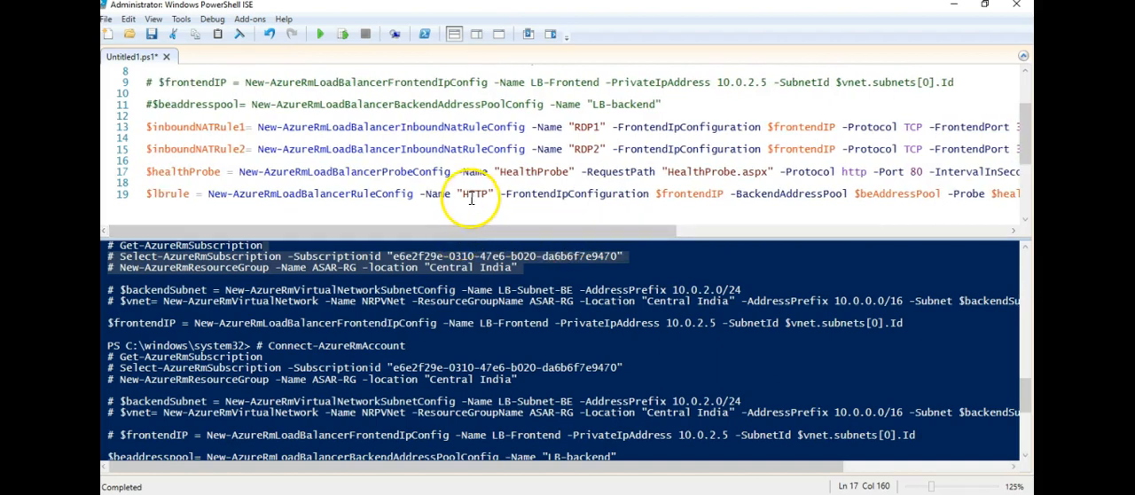
mouse_move(660, 200)
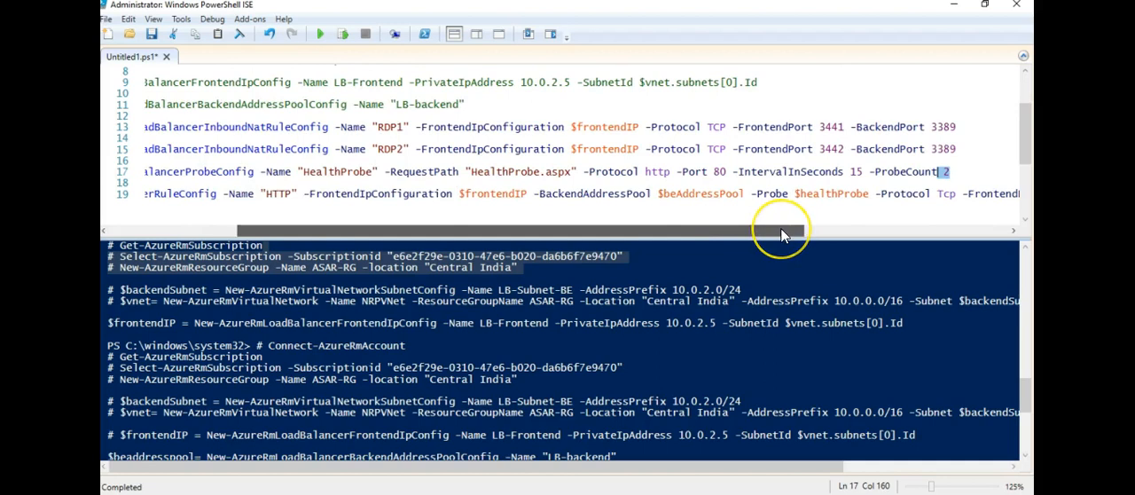
drag(780, 230, 851, 230)
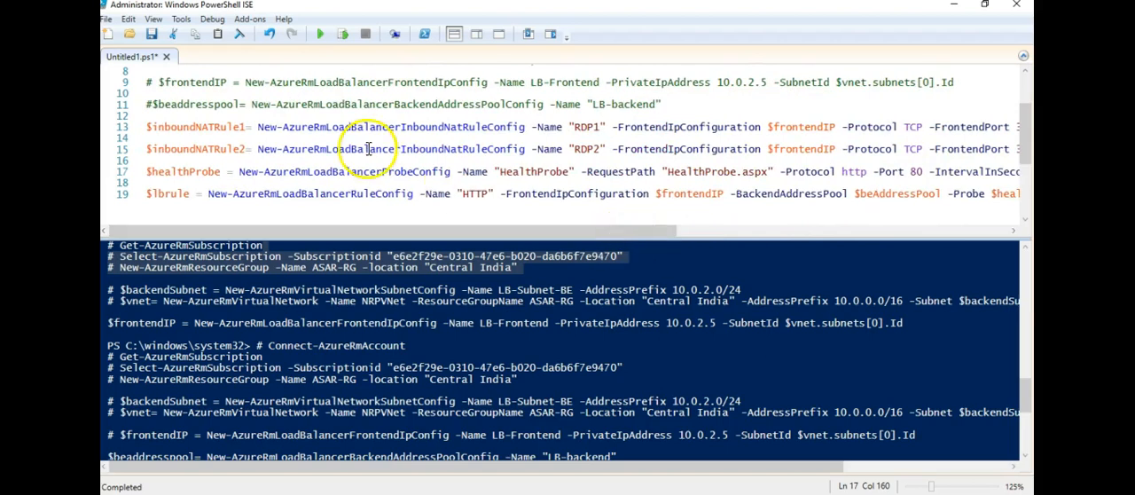
click(319, 34)
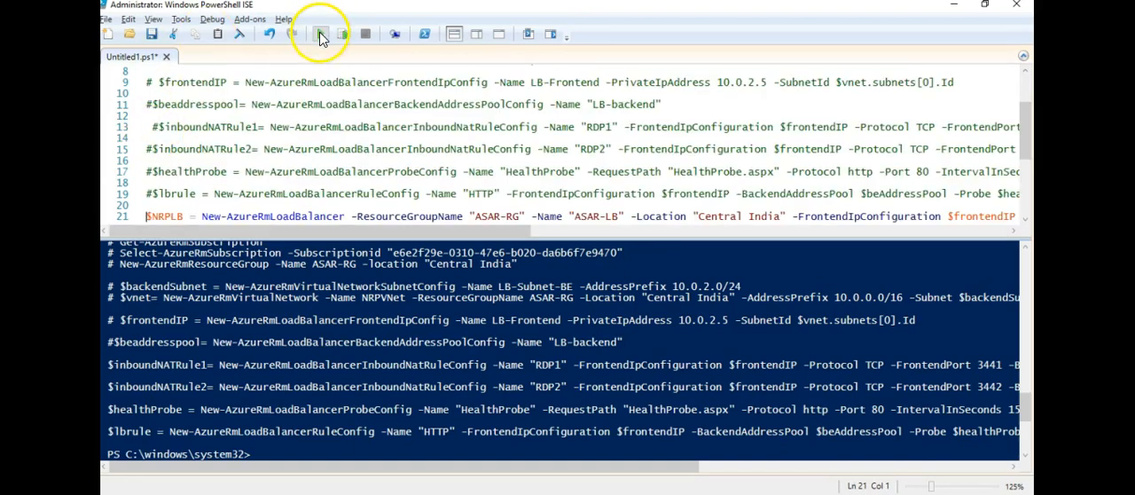
- Run the New-AzureRmLoadBalancer line creating ASAR-LB in ASAR-RG, Central India
click(320, 34)
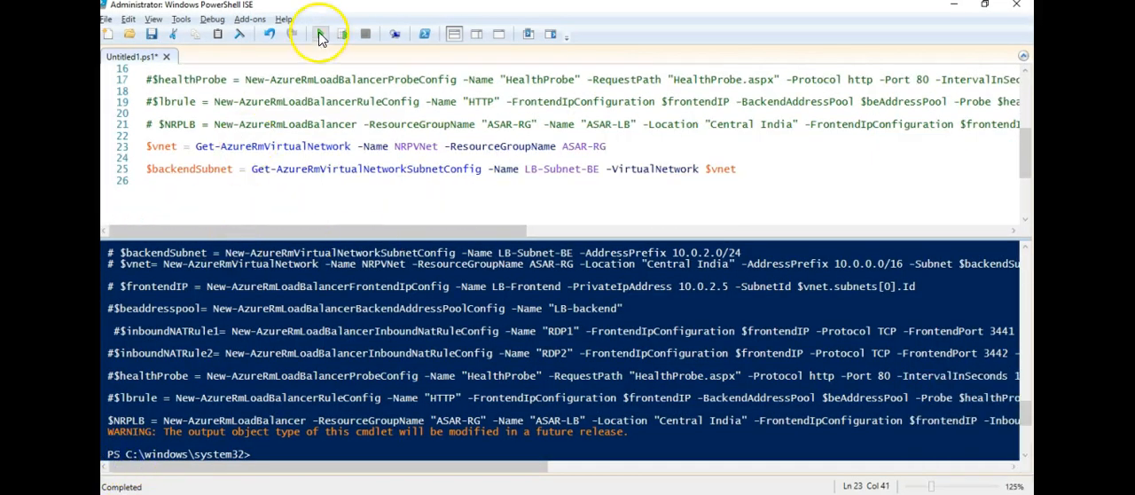
- Run the script to fetch NRPVNet's LB-Subnet-BE, create NICs lb-nic1-be and lb-nic2-be, and show lb-nic1-be
click(319, 34)
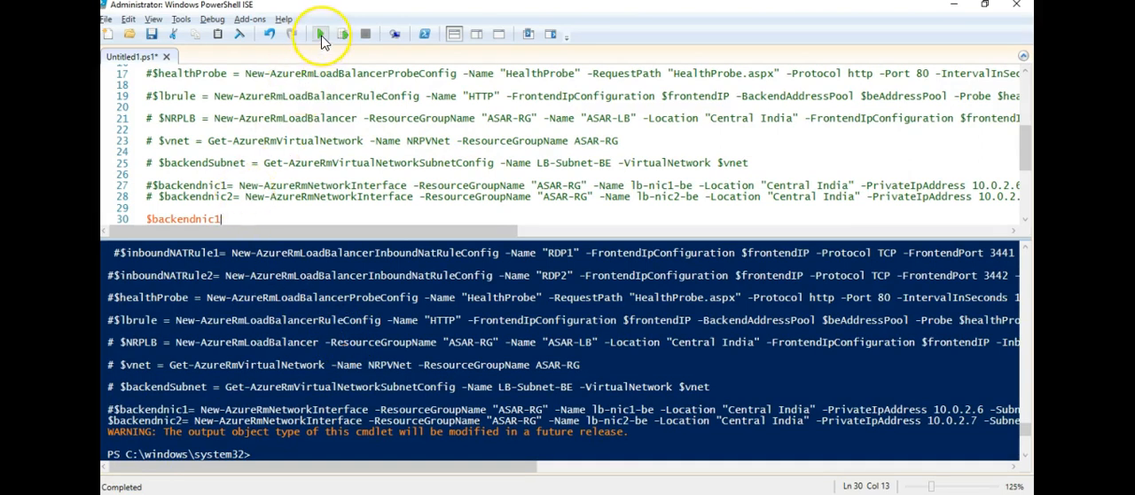
click(321, 34)
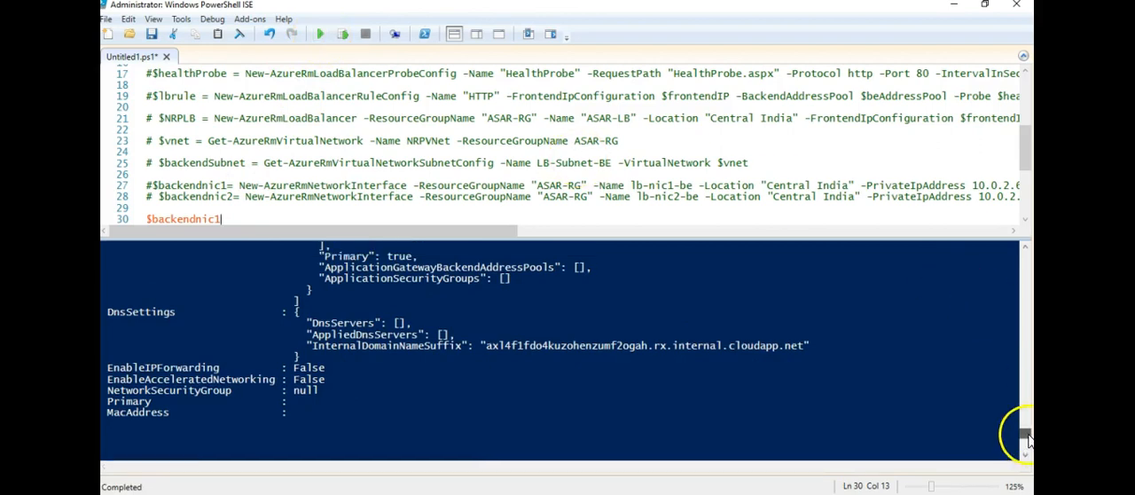
scroll(down, 3)
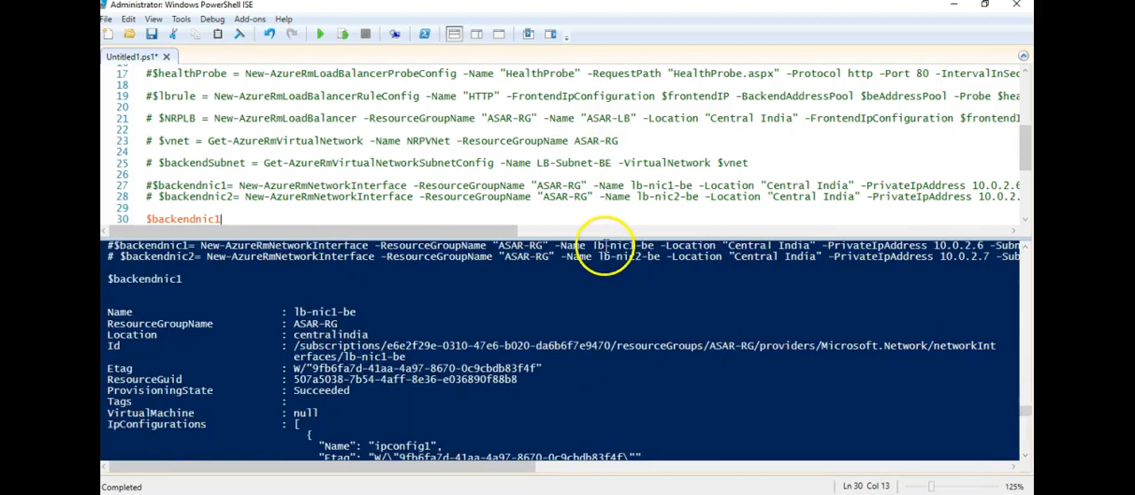
mouse_move(598, 199)
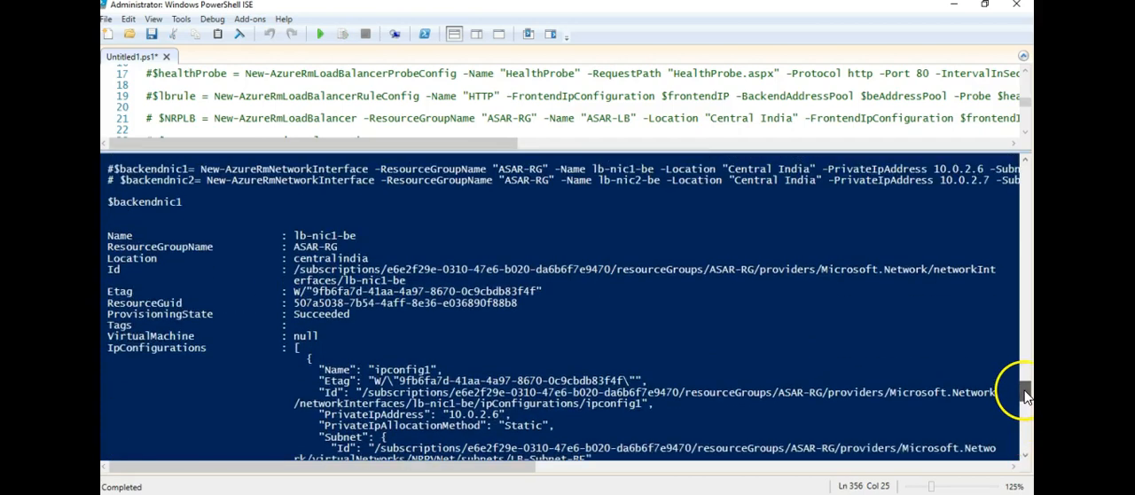
scroll(down, 3)
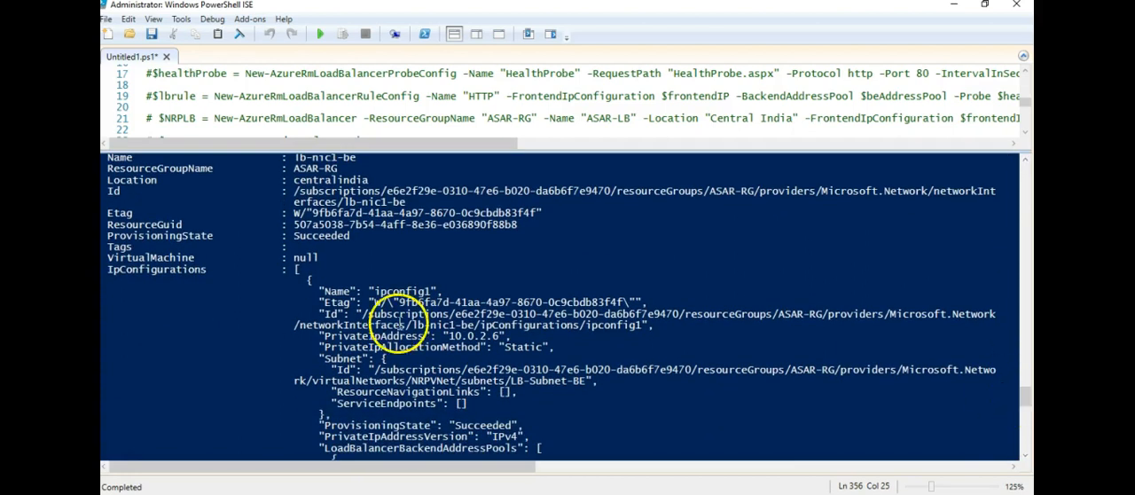
double_click(301, 257)
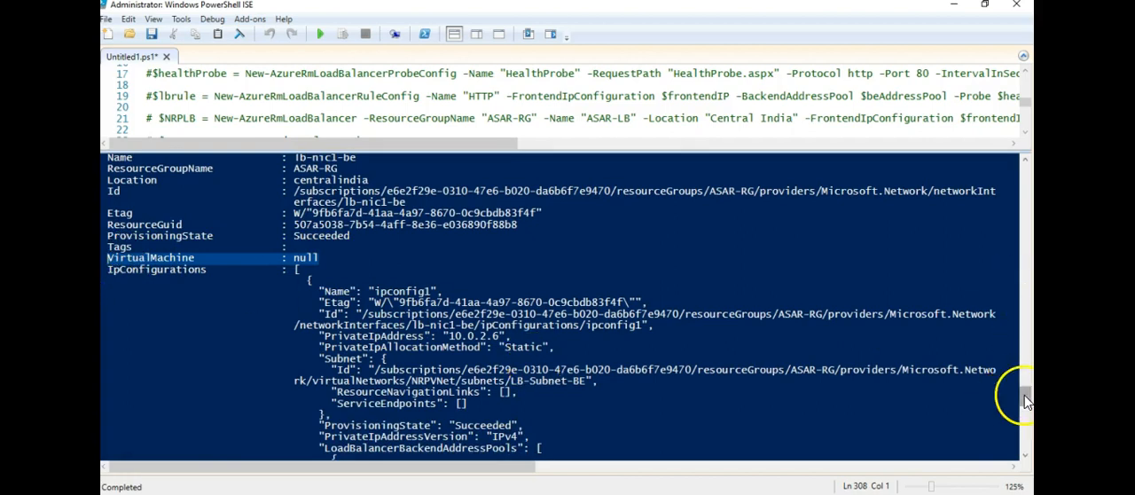
scroll(down, 3)
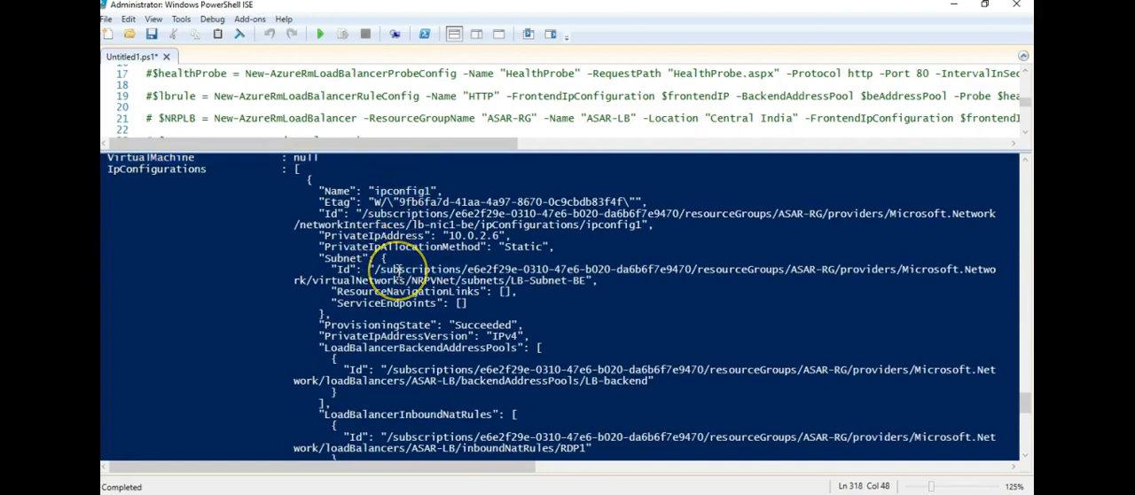
mouse_move(517, 253)
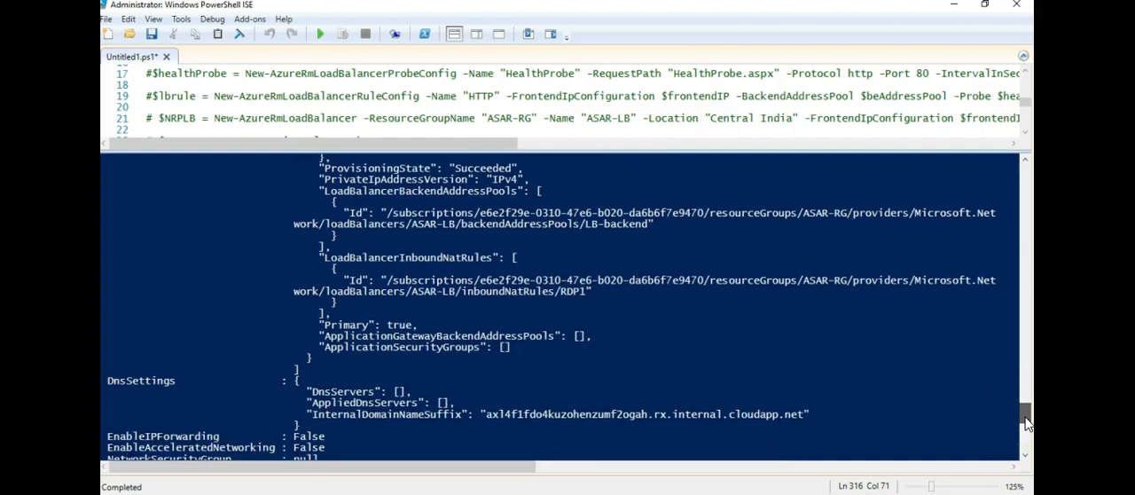
scroll(down, 3)
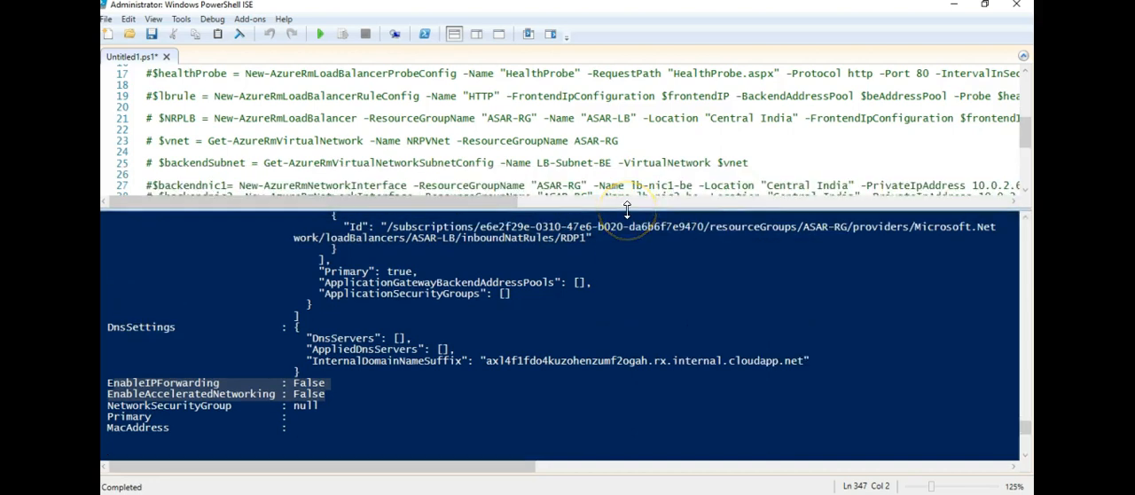
mouse_move(626, 210)
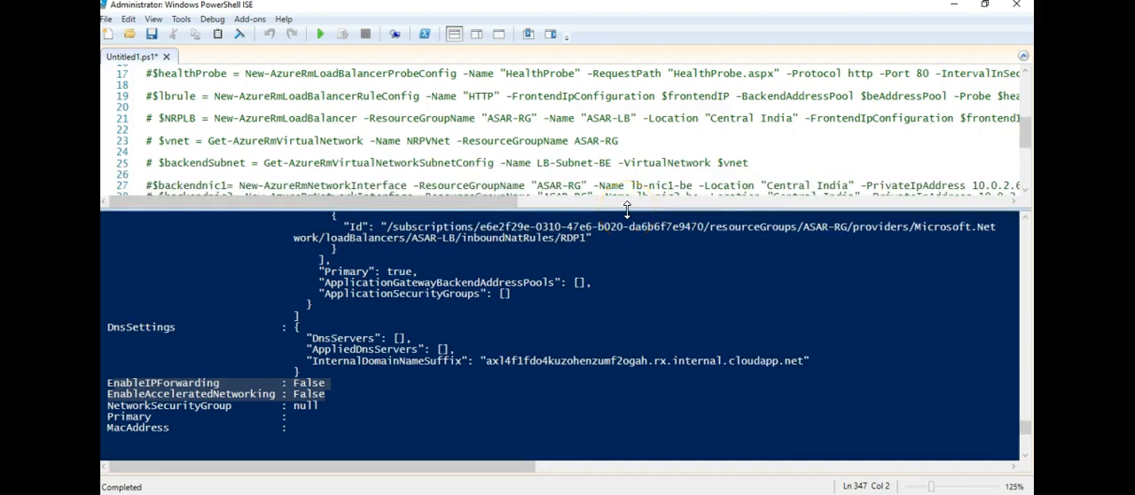